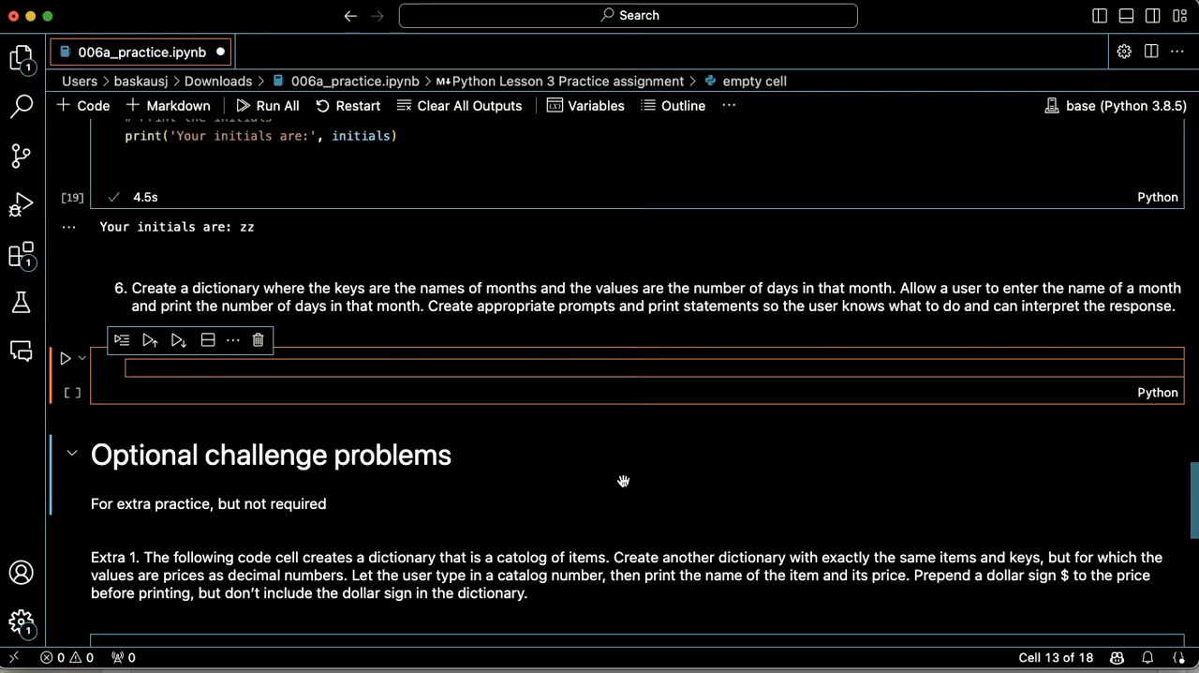
# - Write month_dict = {'January': 31, 'February': 28, 'March': 31, 'April': 30, 'May': 31,} in the empty cell
pyautogui.write('mont')
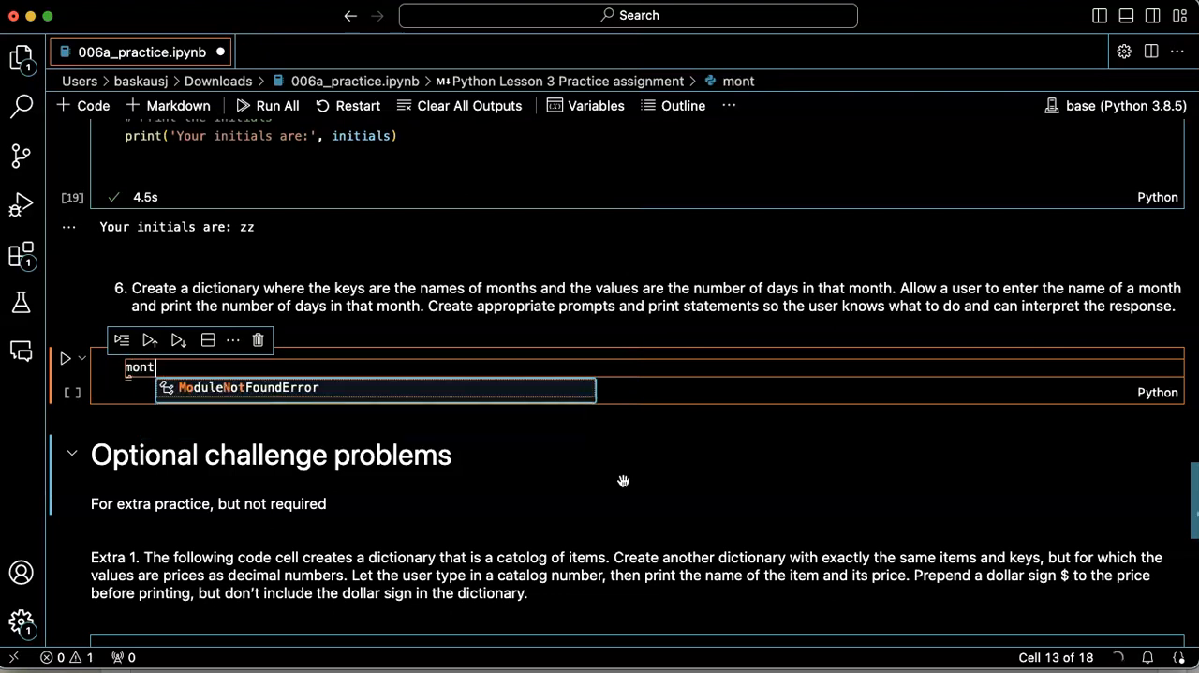
pyautogui.write('h_dict')
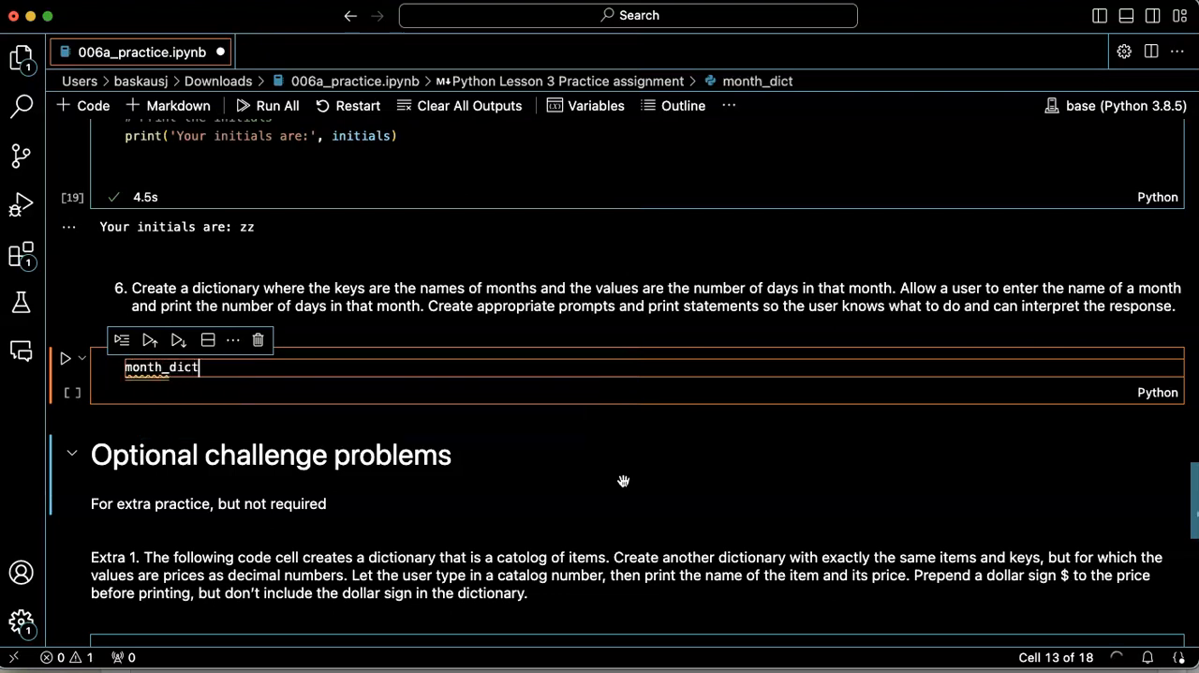
pyautogui.write("= {'January': 1, 'February': 2, 'March': 3, 'April': 4, 'May': 5,")
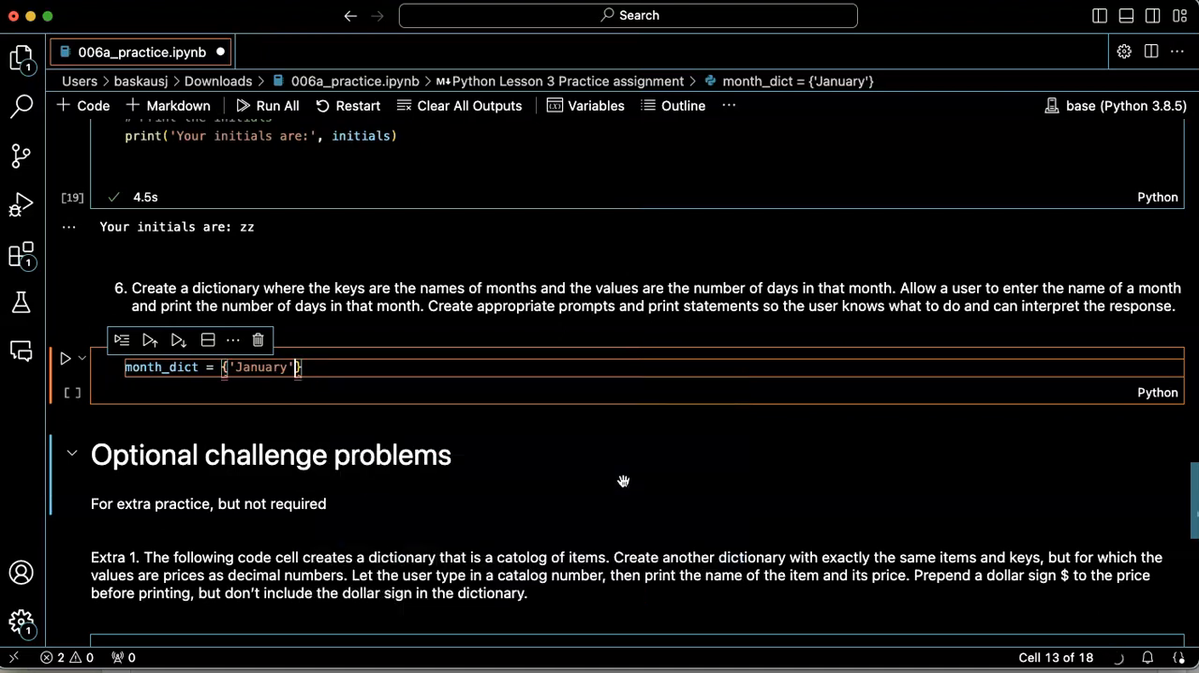
pyautogui.write(':')
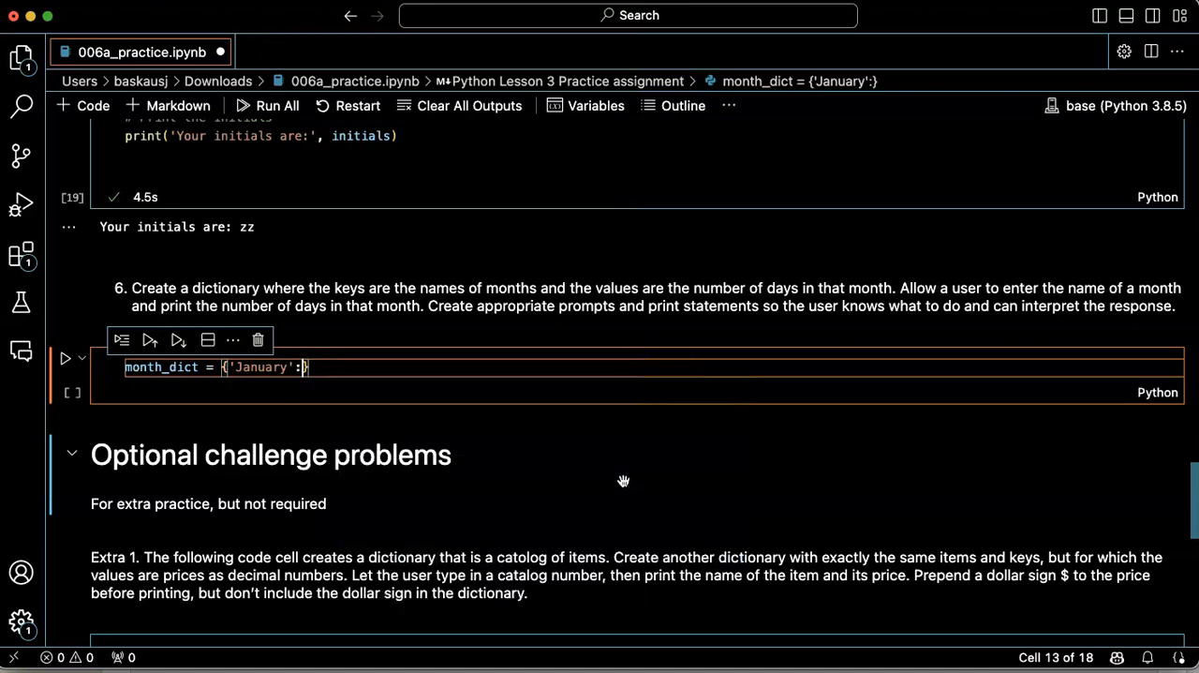
pyautogui.write("1, 'February': 2, 'March': 3, 'April': 4, 'May': 5,")
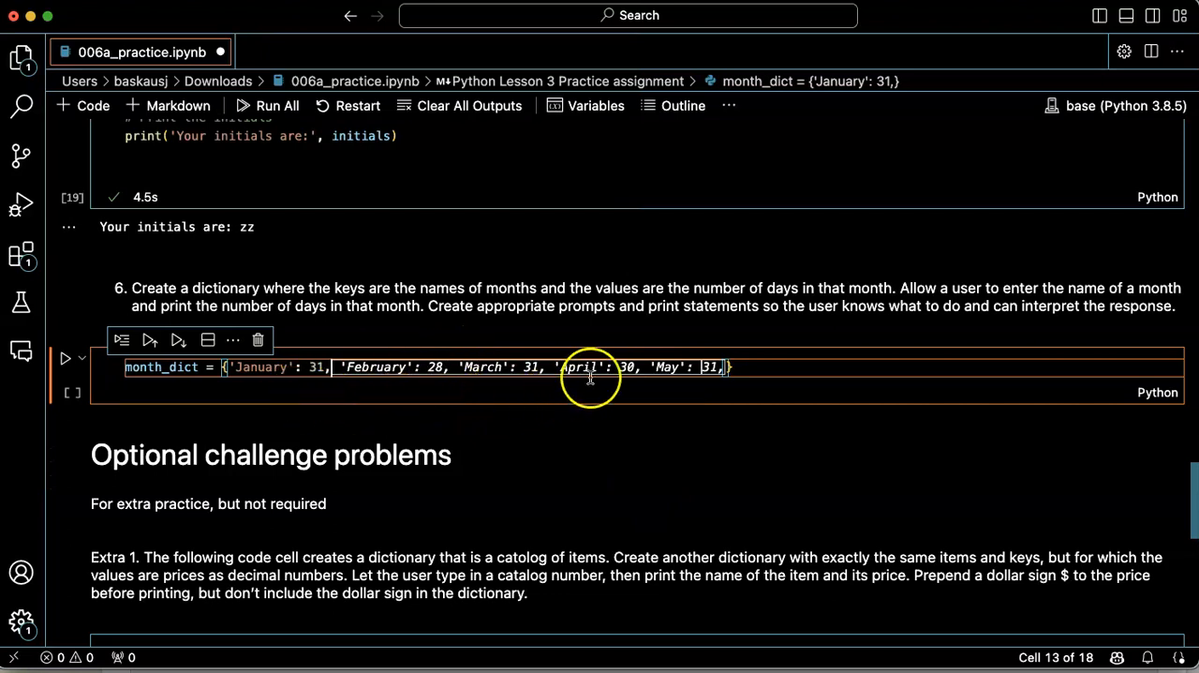
pyautogui.moveTo(379, 403)
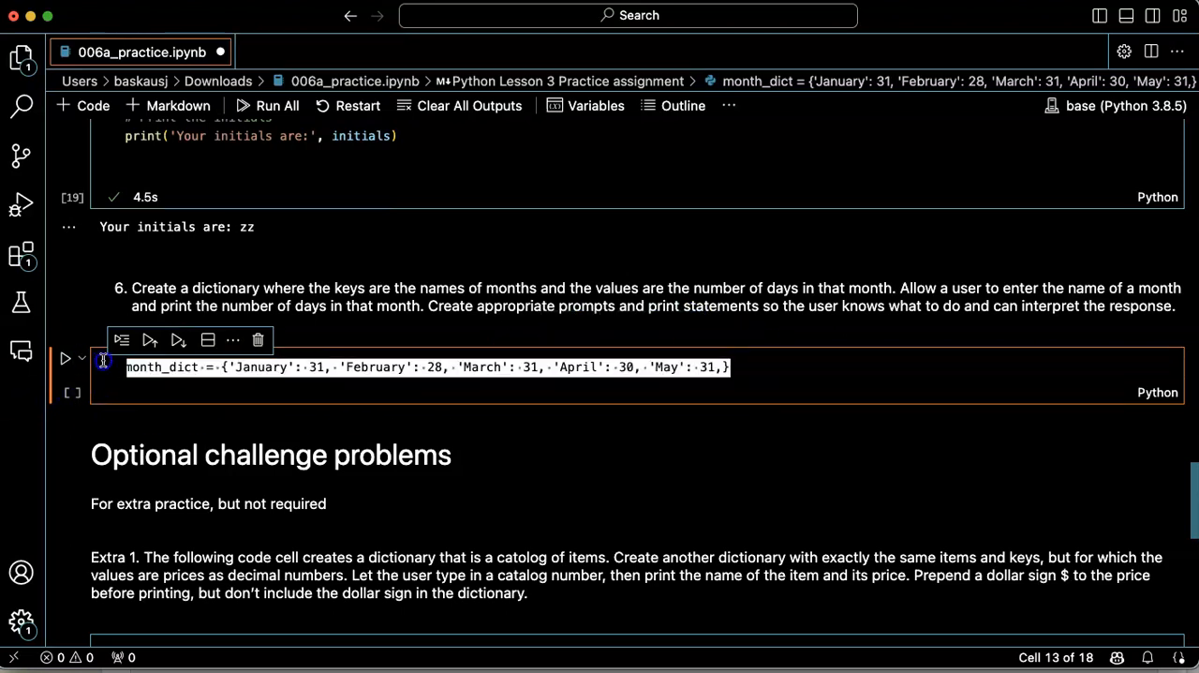
# - Leave a bare # comment in the cell and copy task 6's first instruction sentence from its markdown
pyautogui.write('# Let the user enter their name')
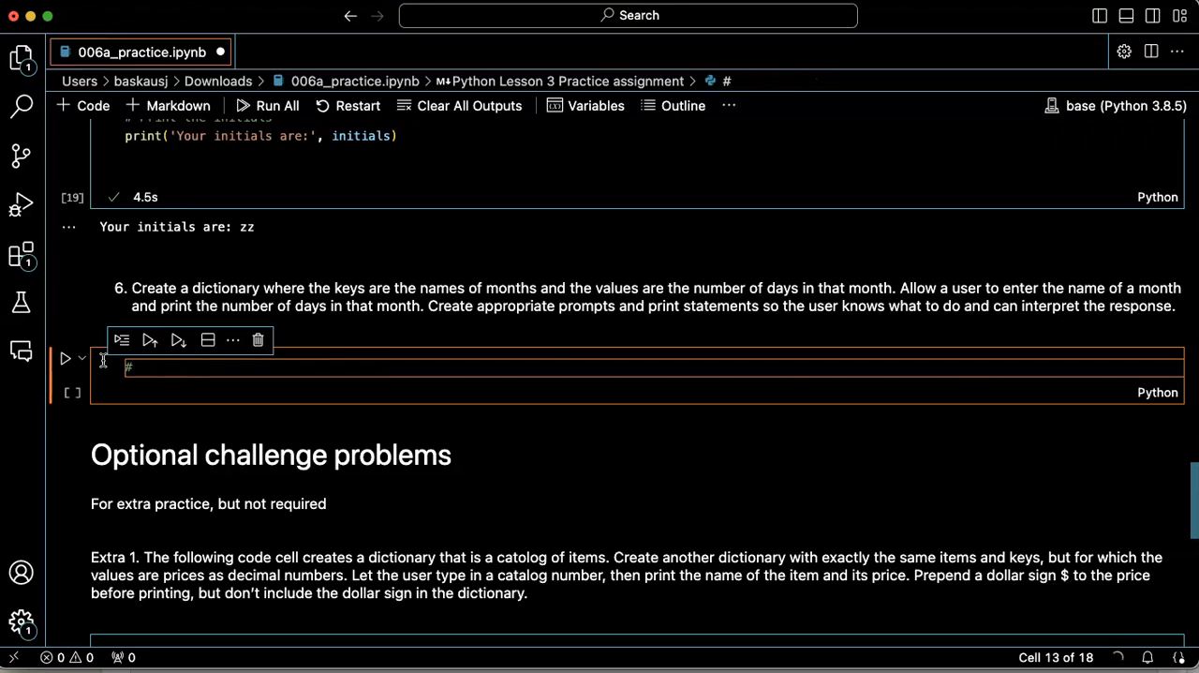
pyautogui.click(469, 296)
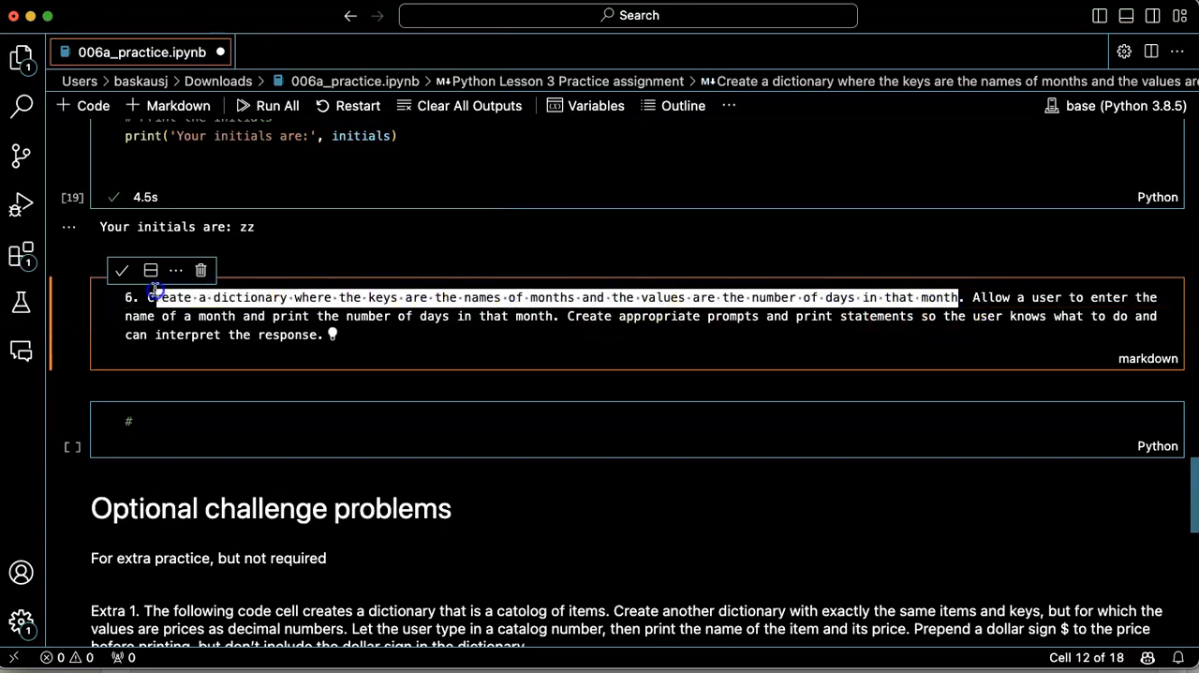
pyautogui.click(146, 420)
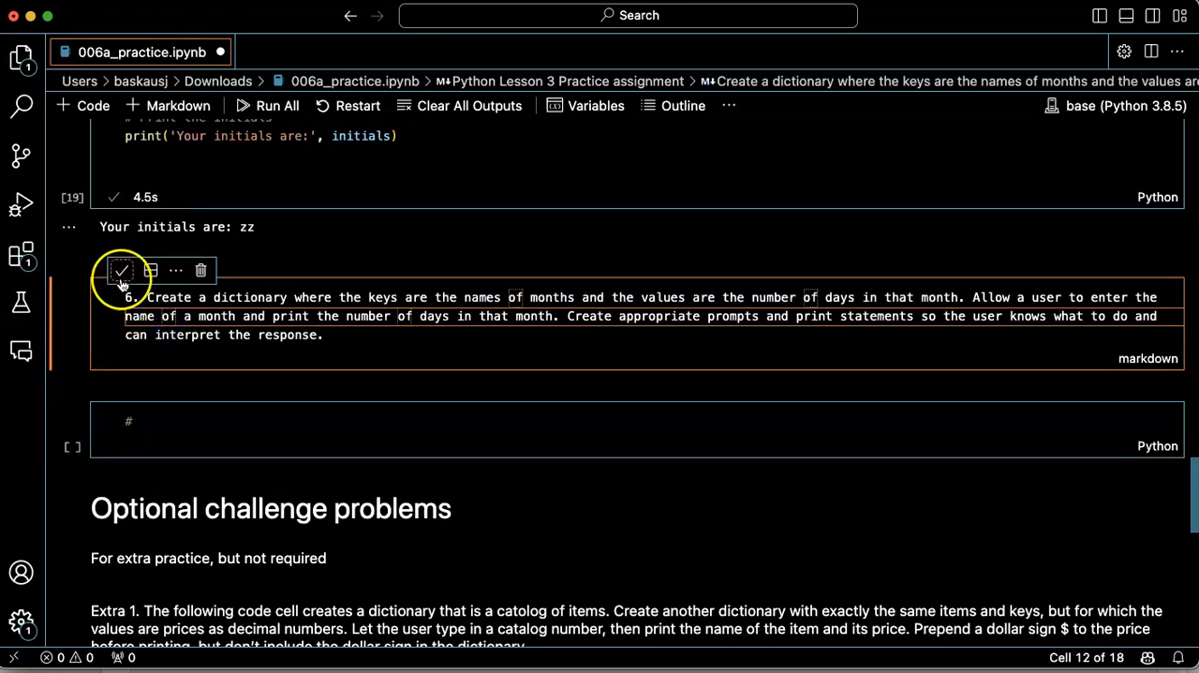
pyautogui.click(120, 270)
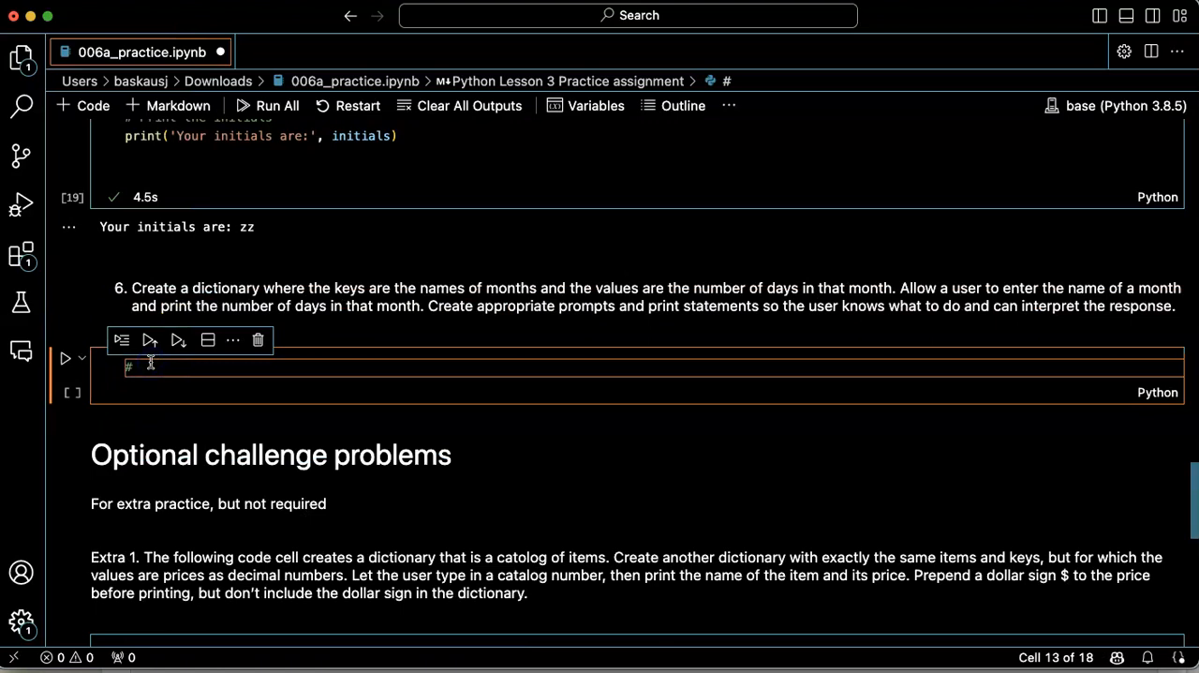
# - Paste the task sentence as the comment and define month_days with all twelve months' day counts
pyautogui.write('# Create a dictionary where the keys are the names of months and the values are the number of days in that month')
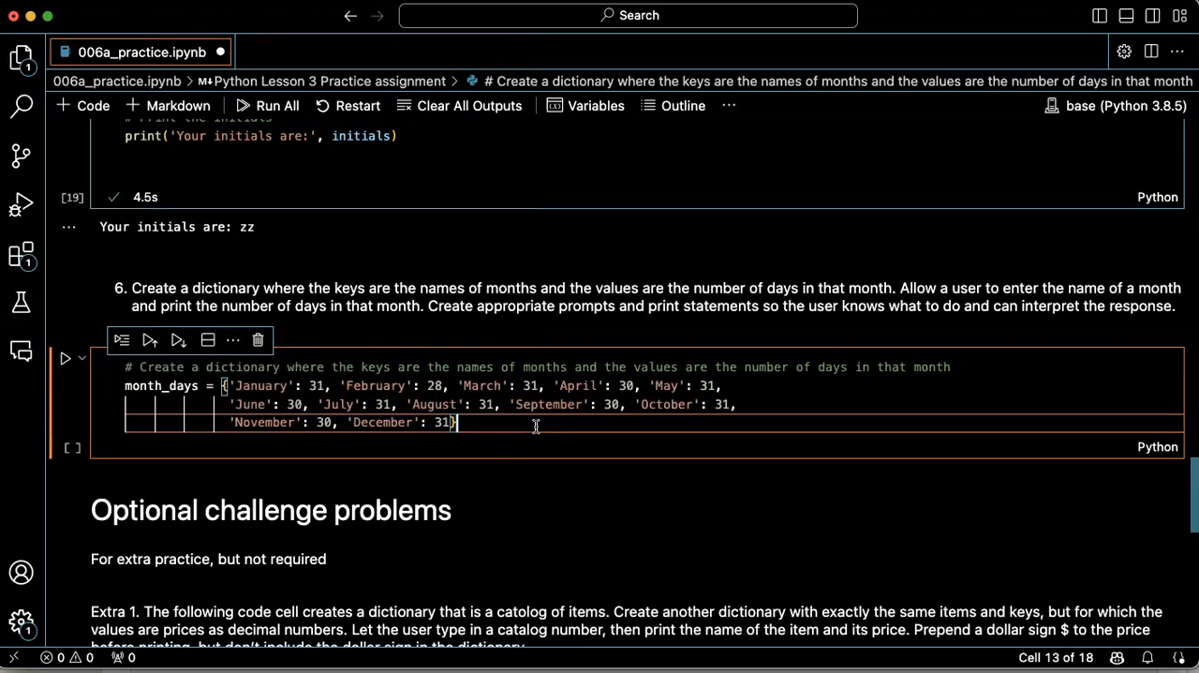
pyautogui.moveTo(172, 386)
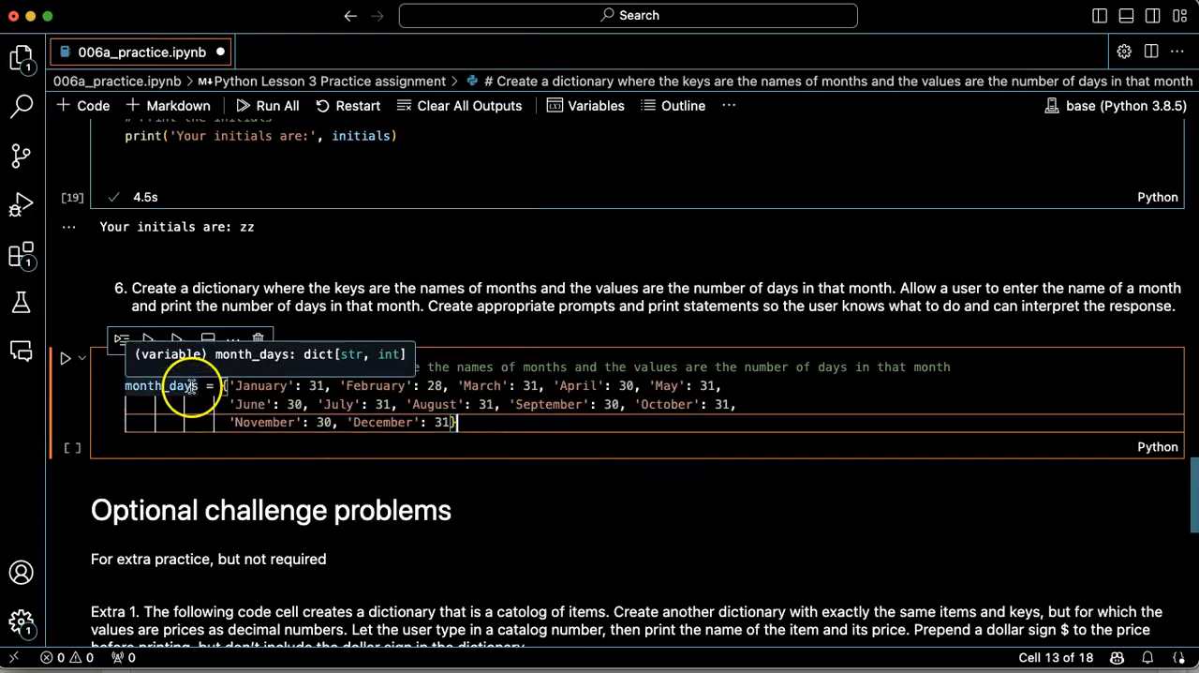
pyautogui.moveTo(464, 389)
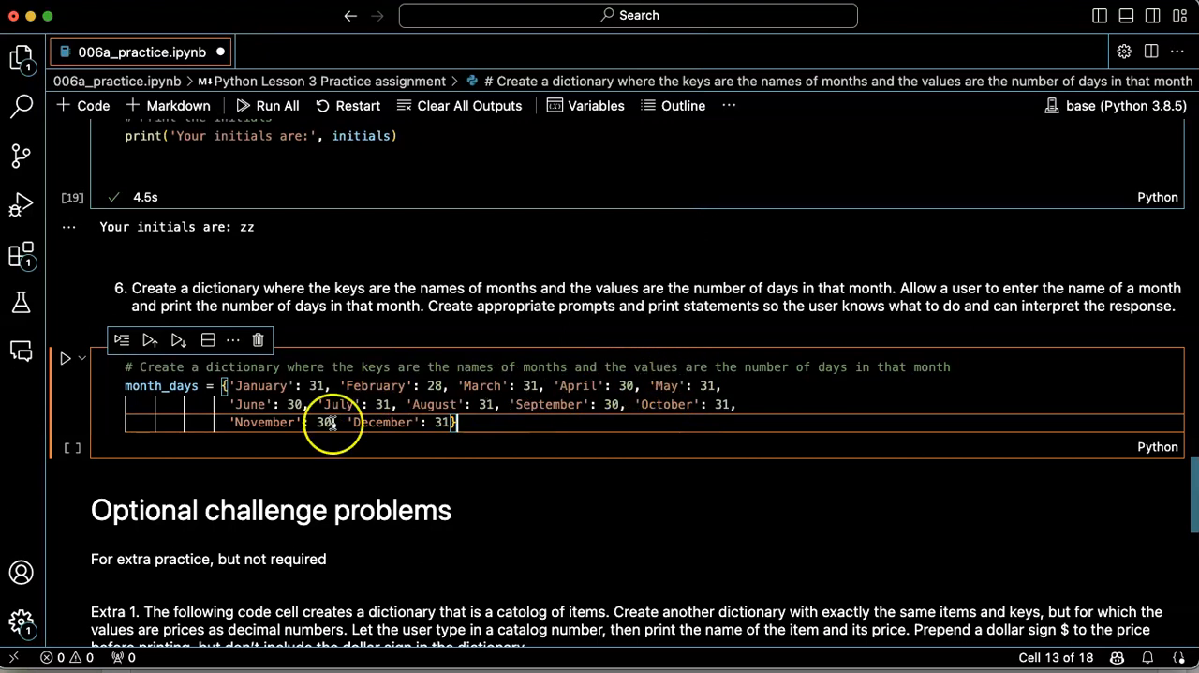
pyautogui.moveTo(710, 409)
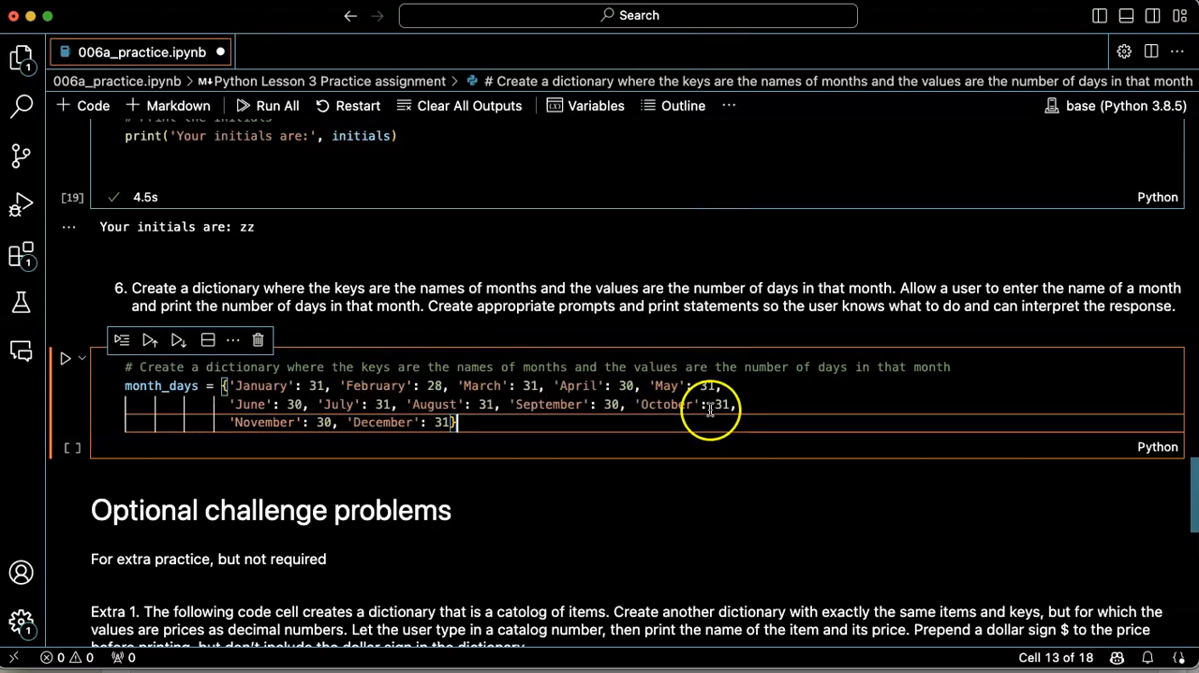
pyautogui.moveTo(635, 375)
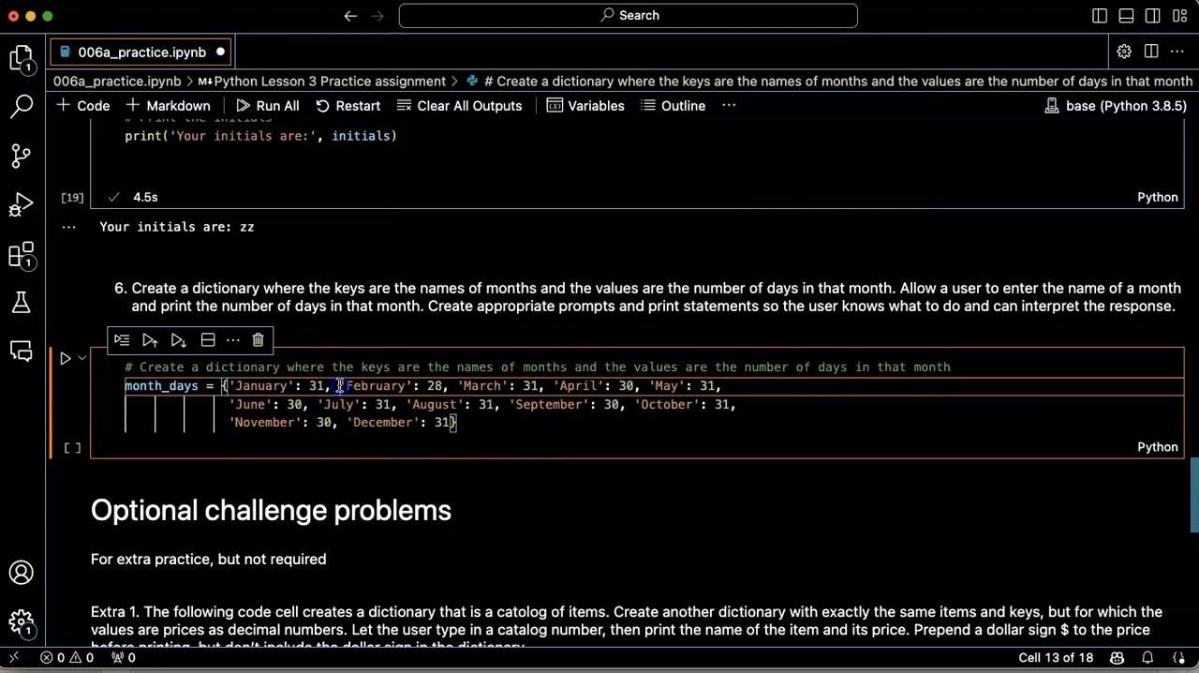
# - Put each month entry of month_days on its own line, closing brace separate
pyautogui.press('Enter')
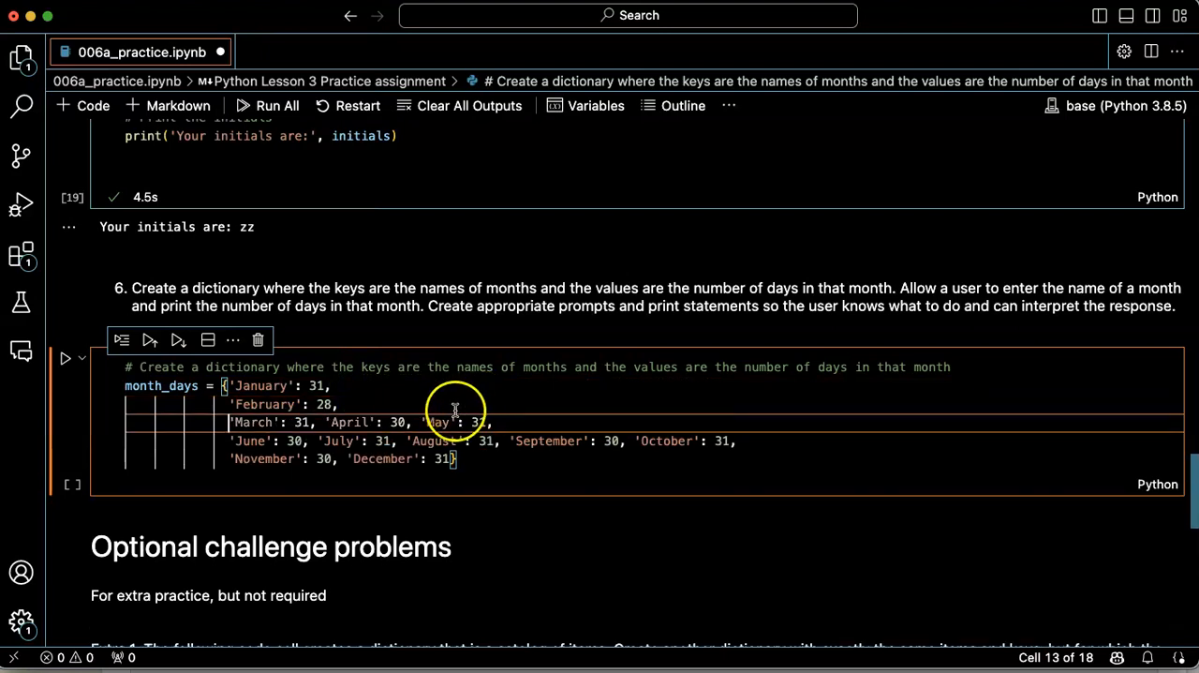
pyautogui.moveTo(314, 430)
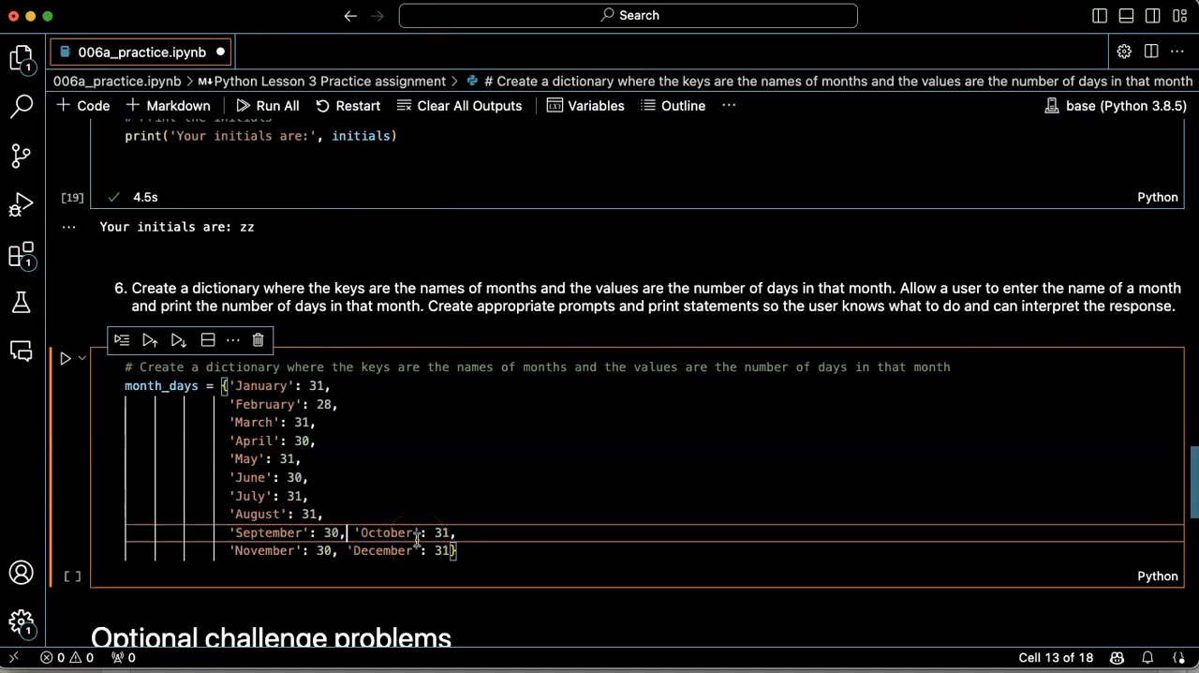
pyautogui.press('Enter')
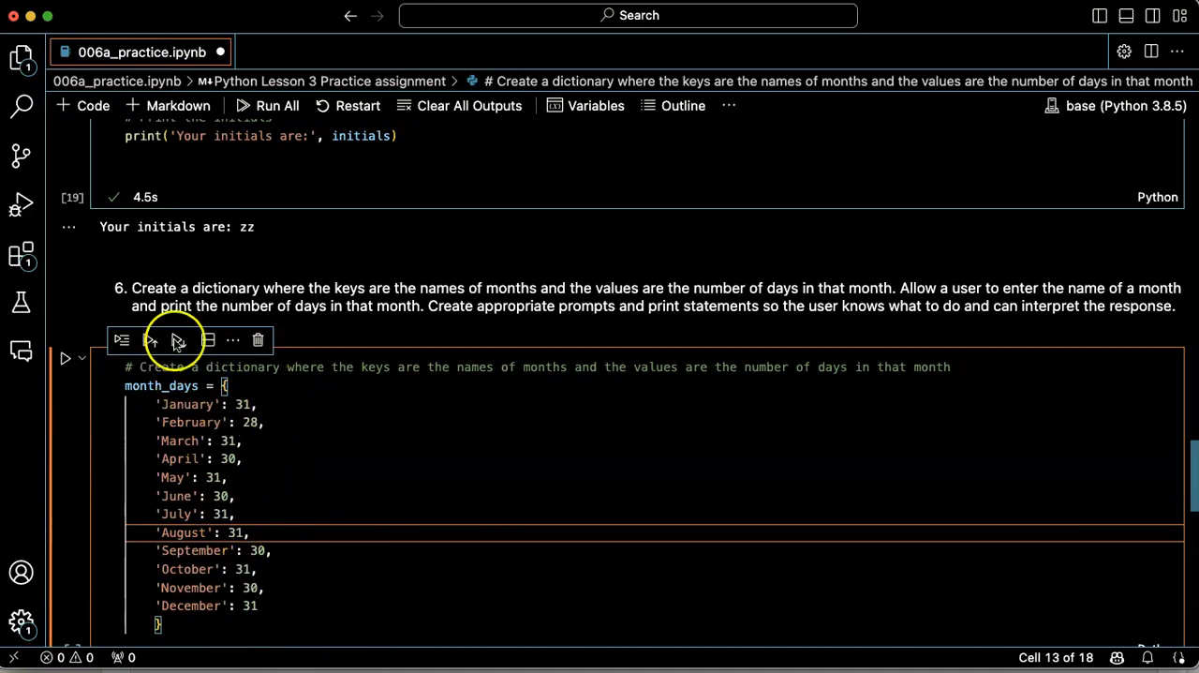
pyautogui.moveTo(240, 431)
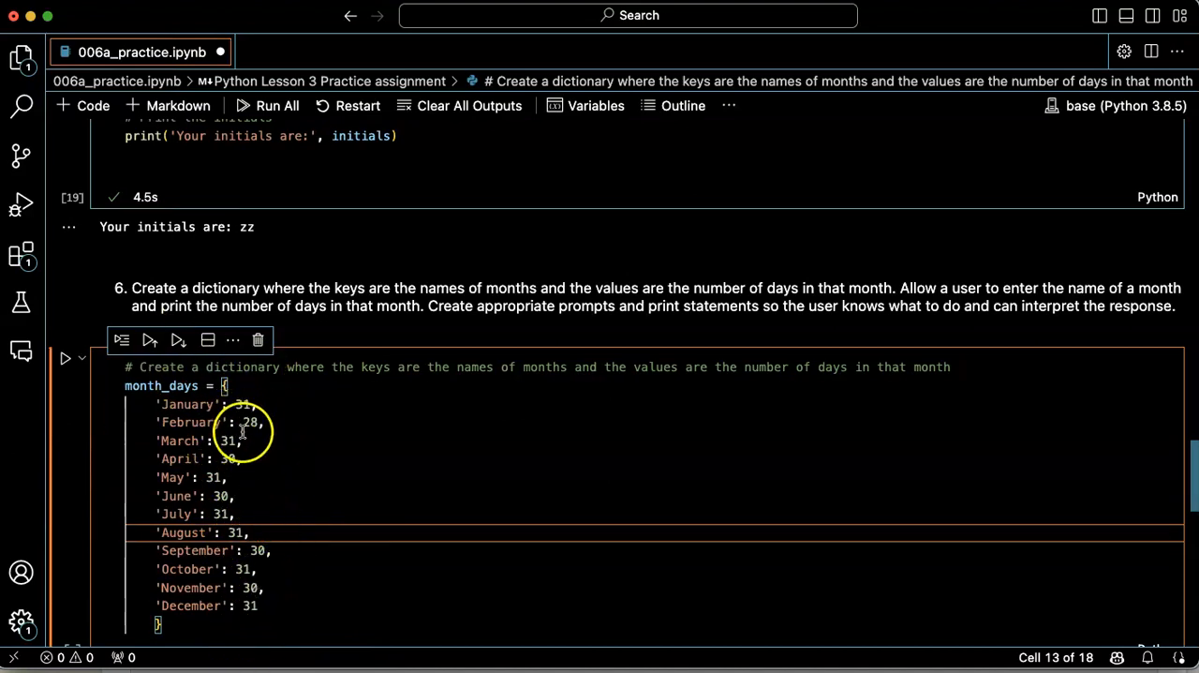
pyautogui.moveTo(454, 476)
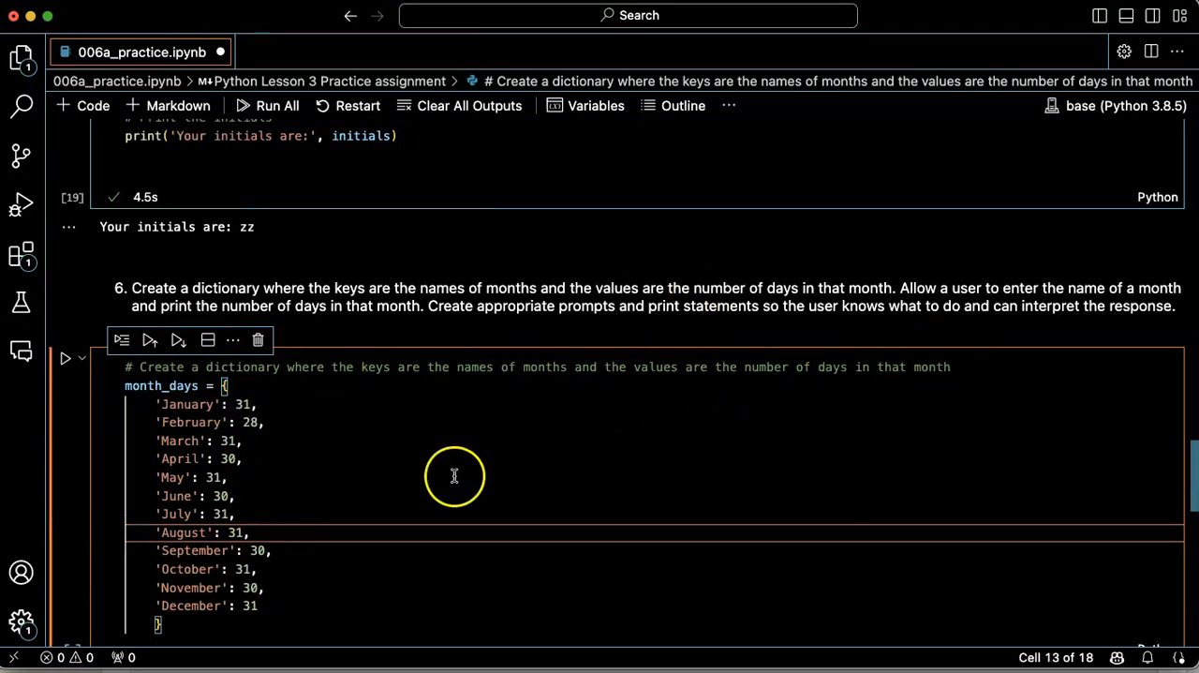
pyautogui.moveTo(521, 346)
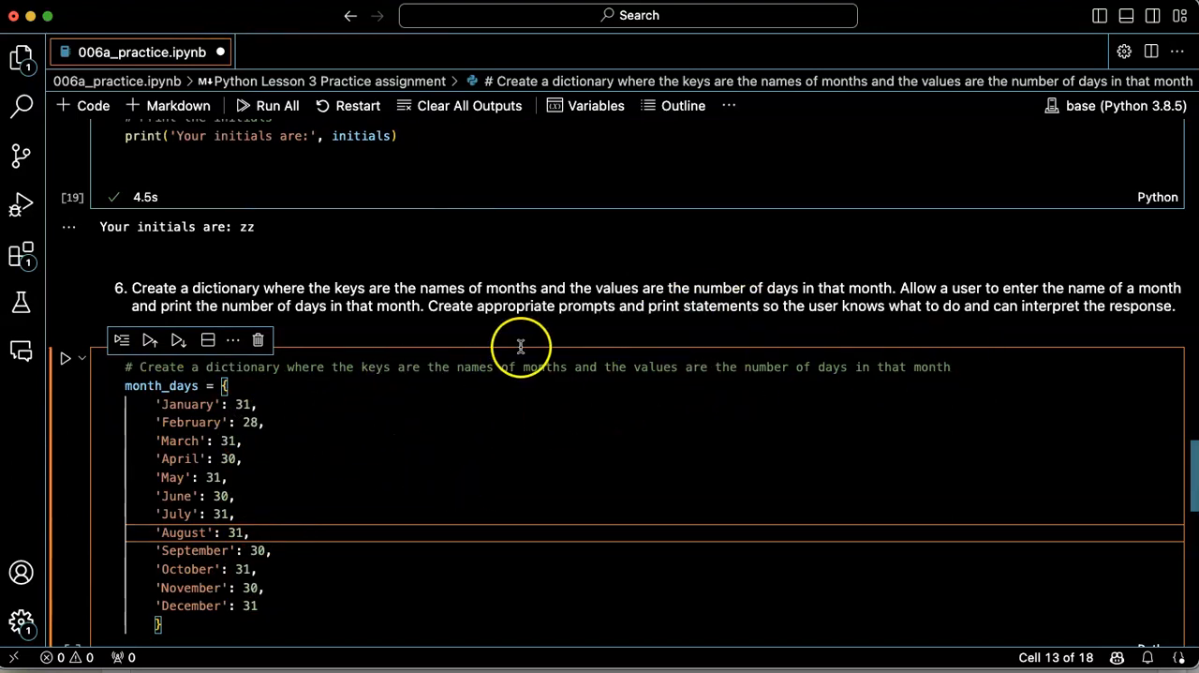
pyautogui.moveTo(993, 300)
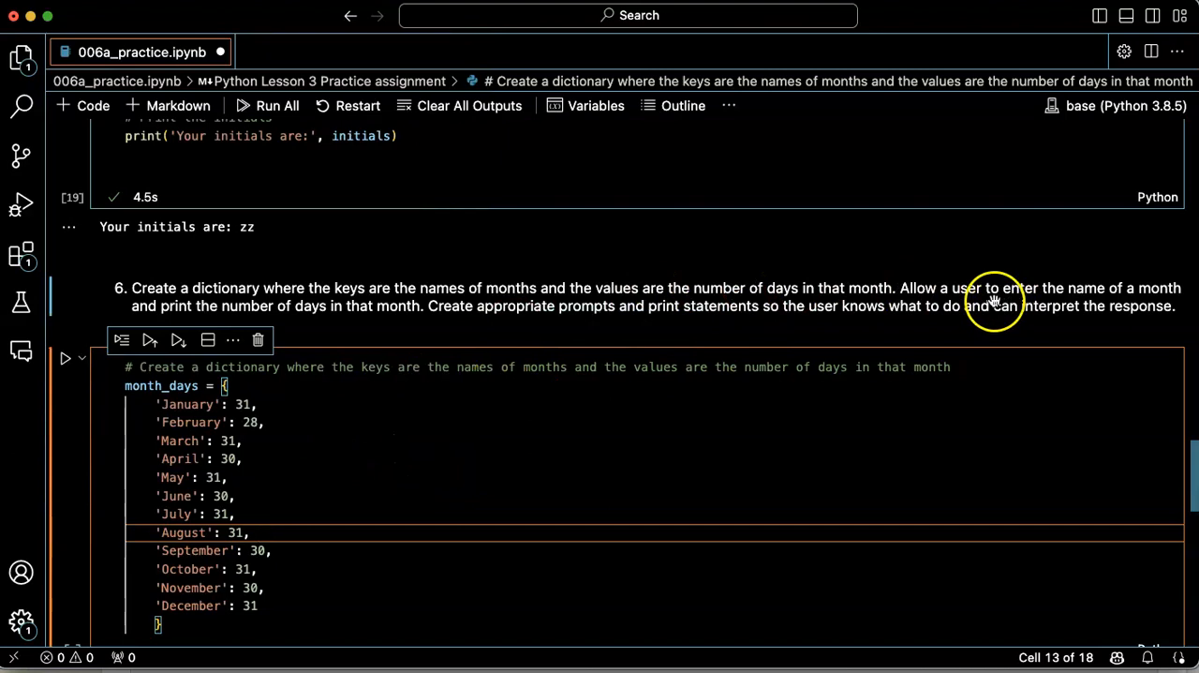
pyautogui.moveTo(577, 309)
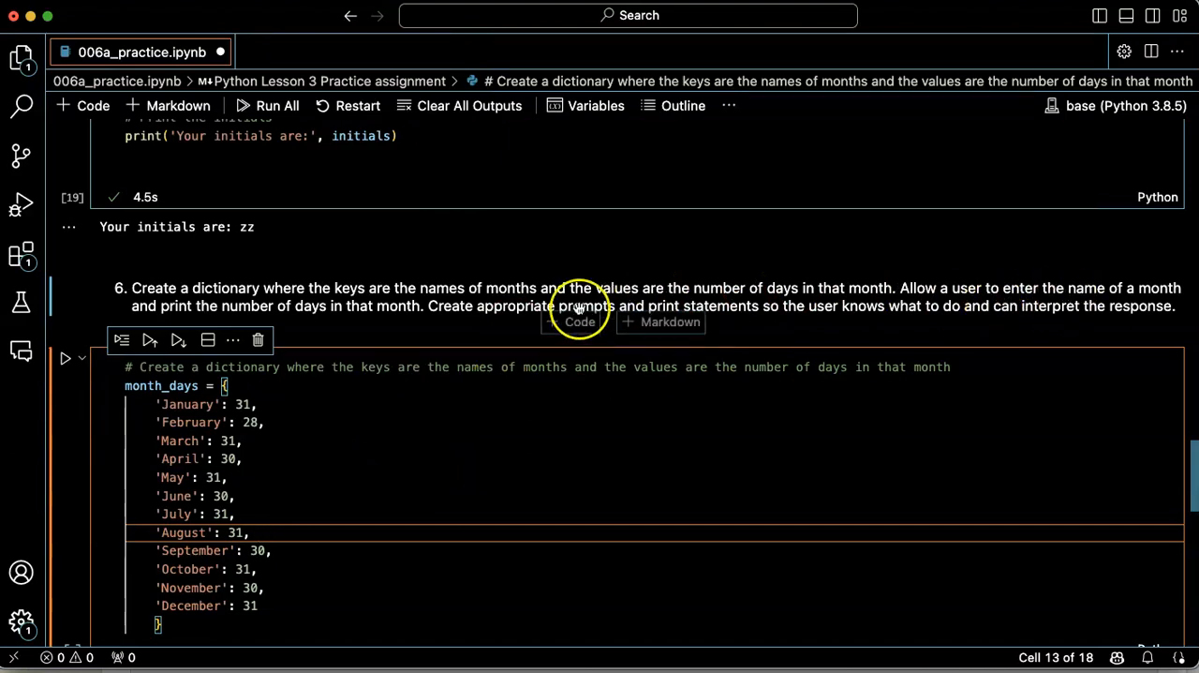
pyautogui.moveTo(541, 307)
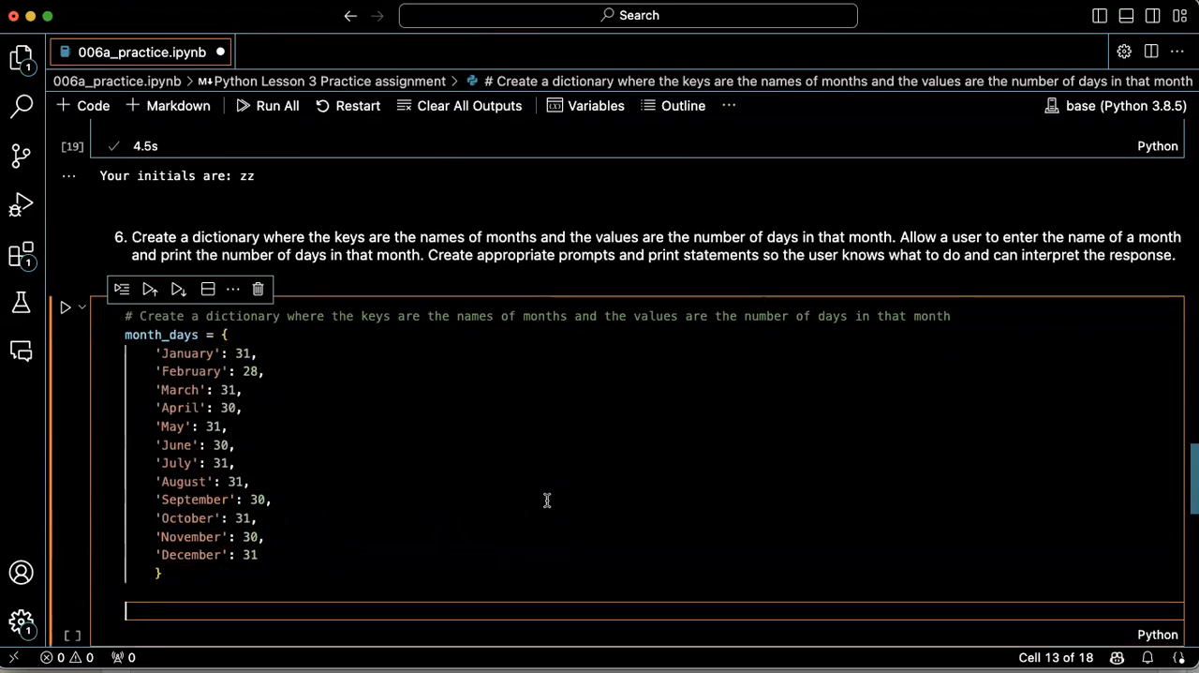
# - Add month = input("Please enter the name of a month: ") under a comment, then a '# Get the number of days' comment
pyautogui.write('# Print the number of days in February')
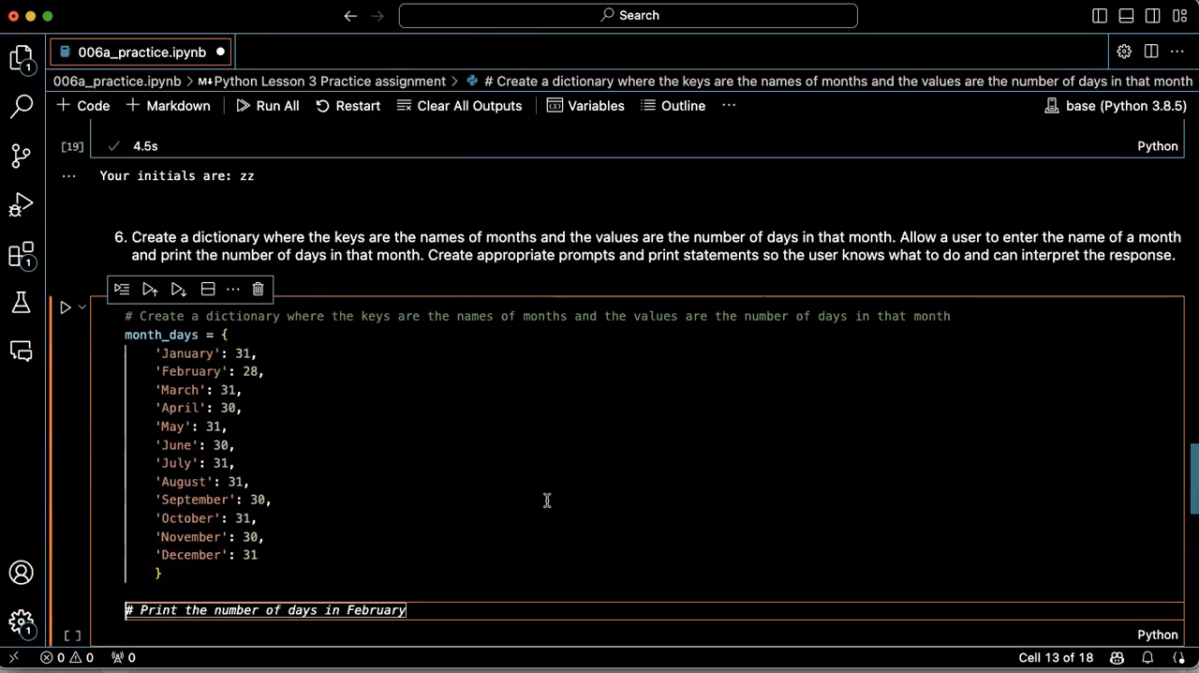
pyautogui.write('# Le')
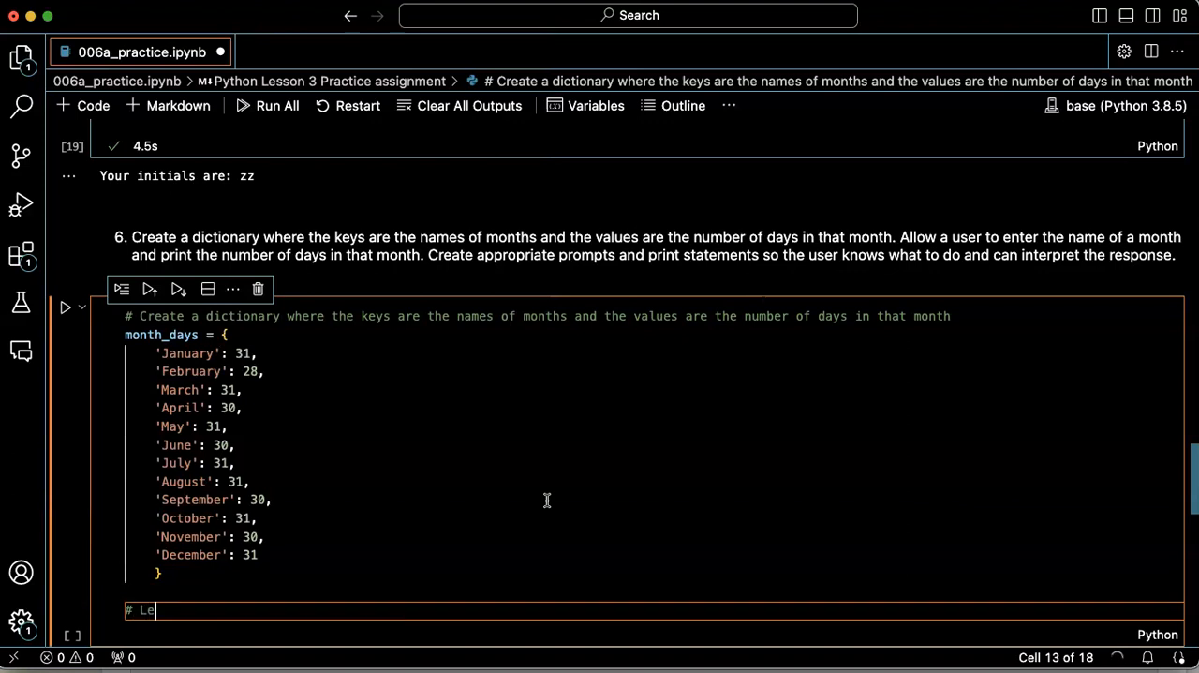
pyautogui.write('t the user input the')
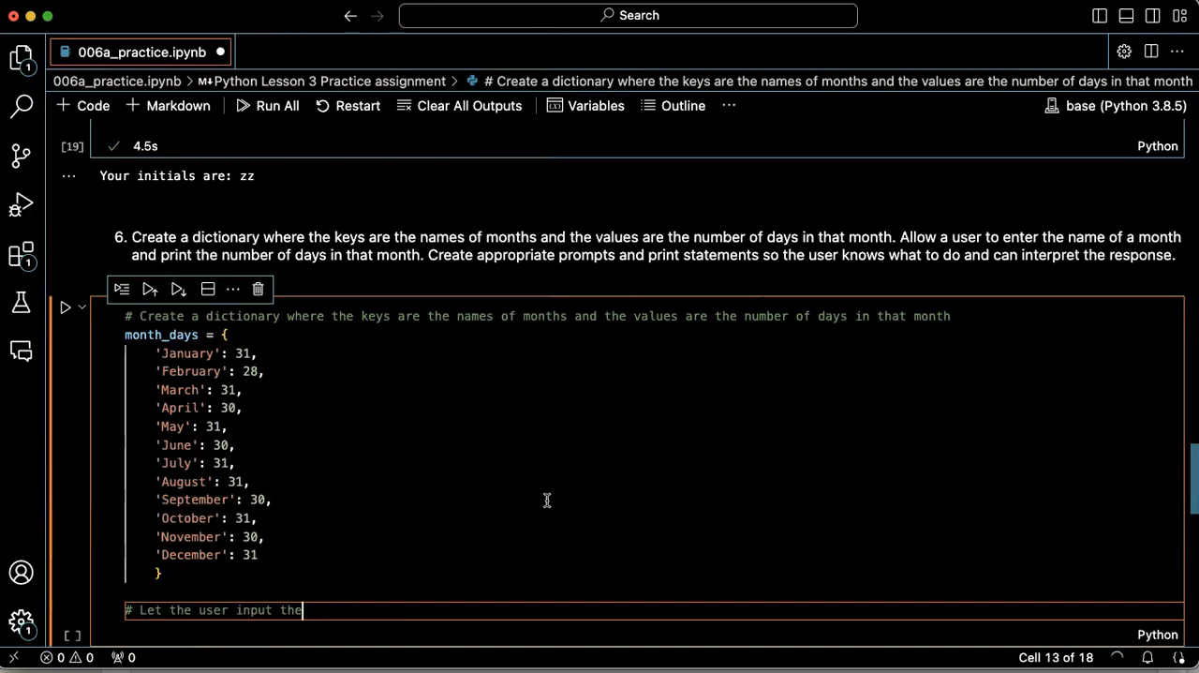
pyautogui.write('name of a month')
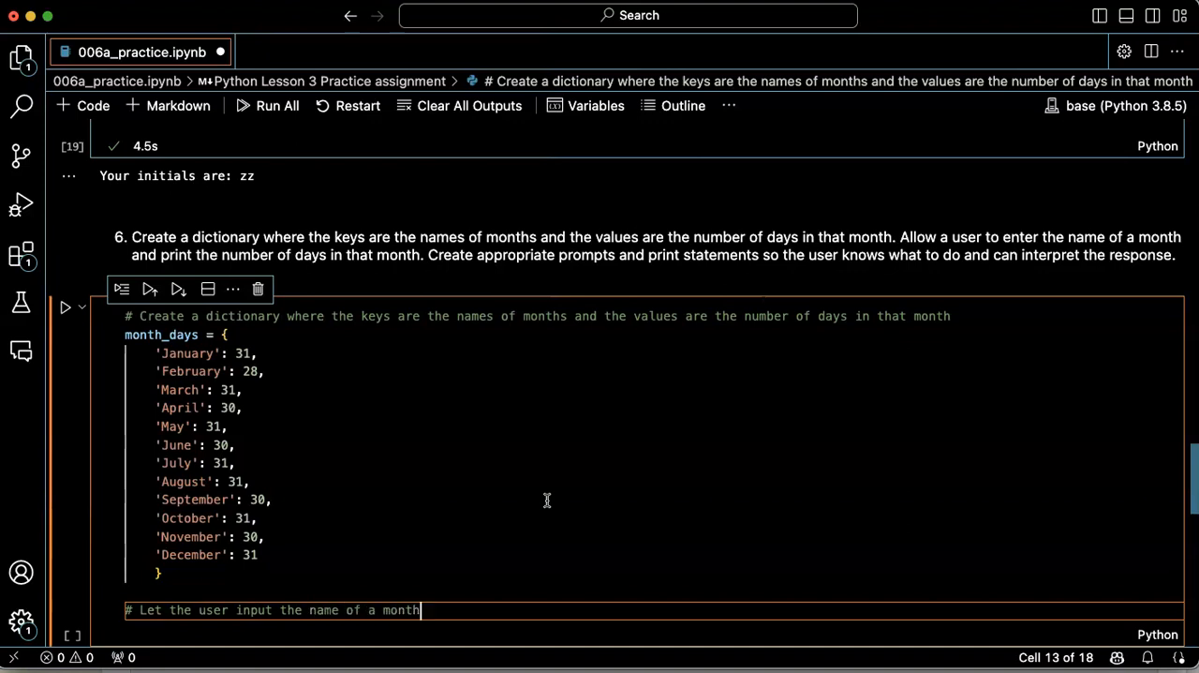
pyautogui.write('month = input("Please enter the name of a month: ")')
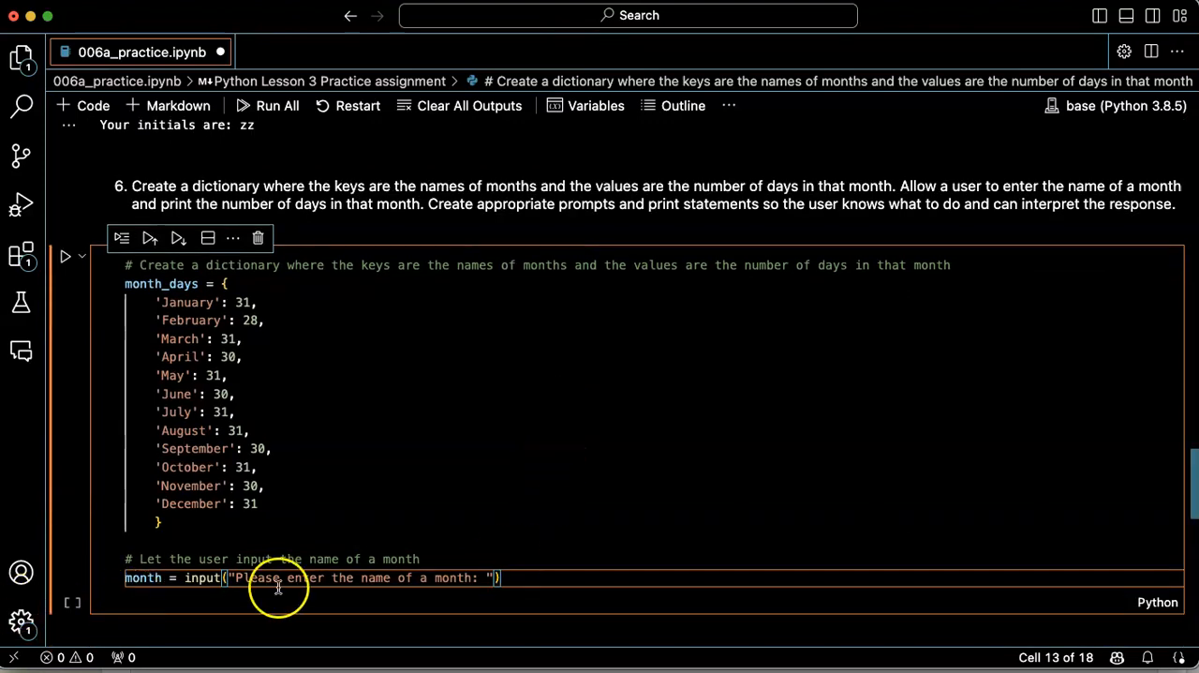
pyautogui.moveTo(494, 577)
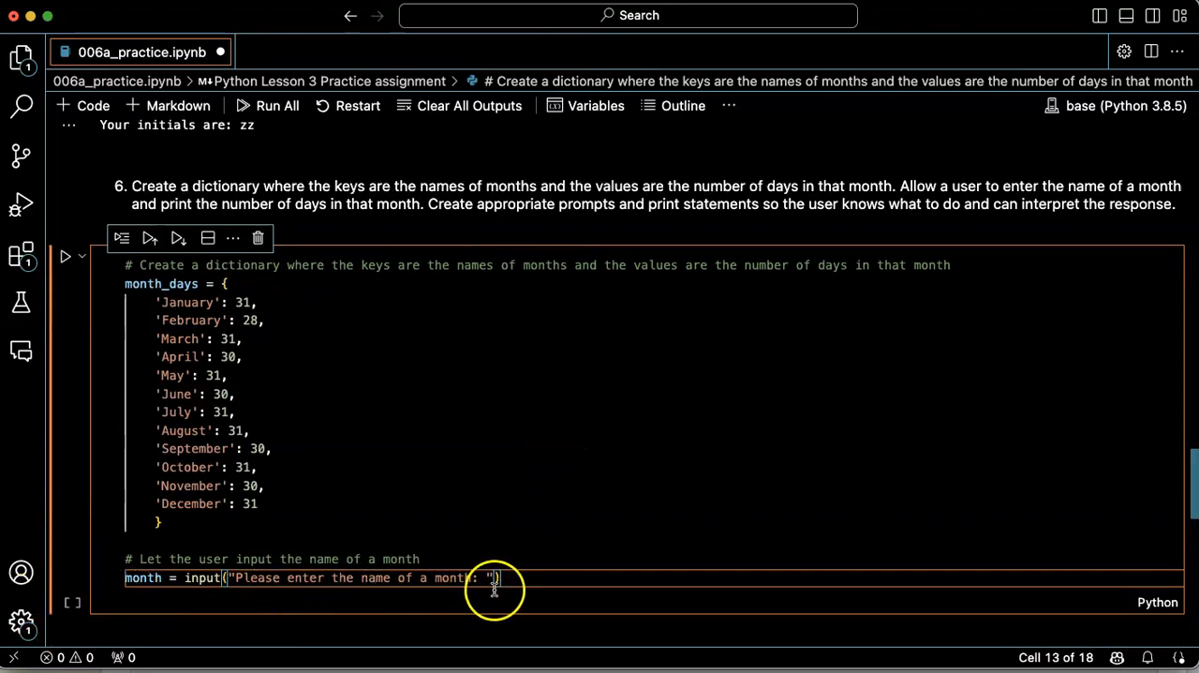
pyautogui.write('# Get the number of days in the month')
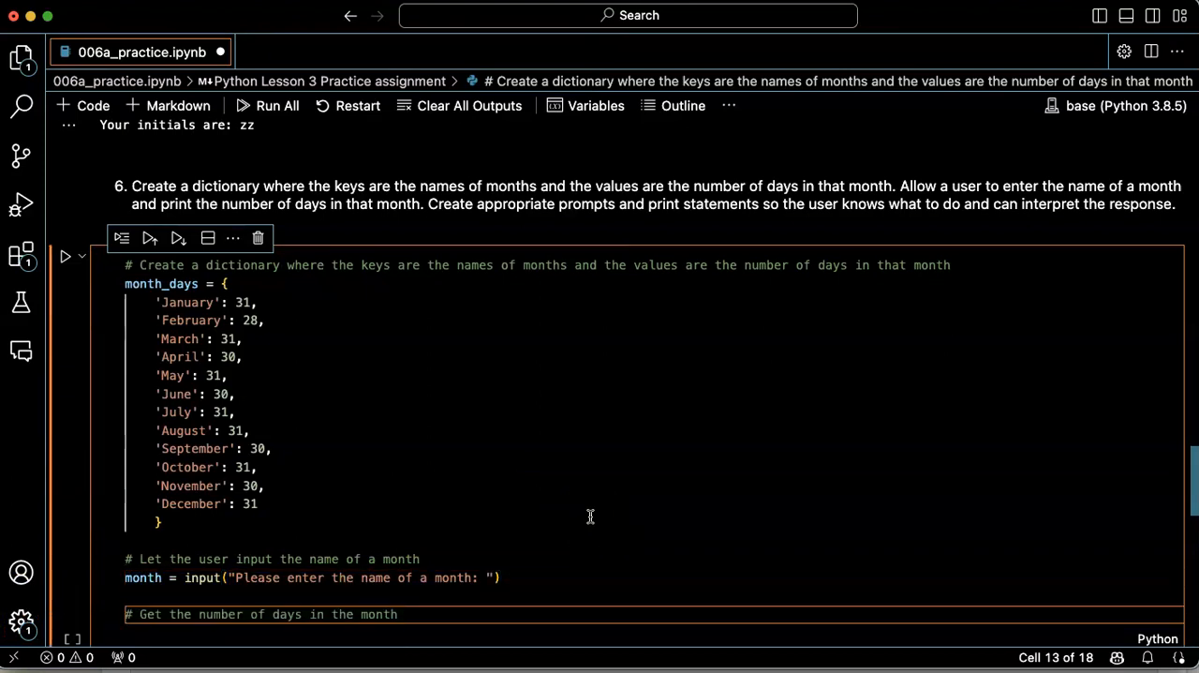
# - Add days = month_days[month] and the '# Print the number of days in the month' comment
pyautogui.write('days = month_days[month]')
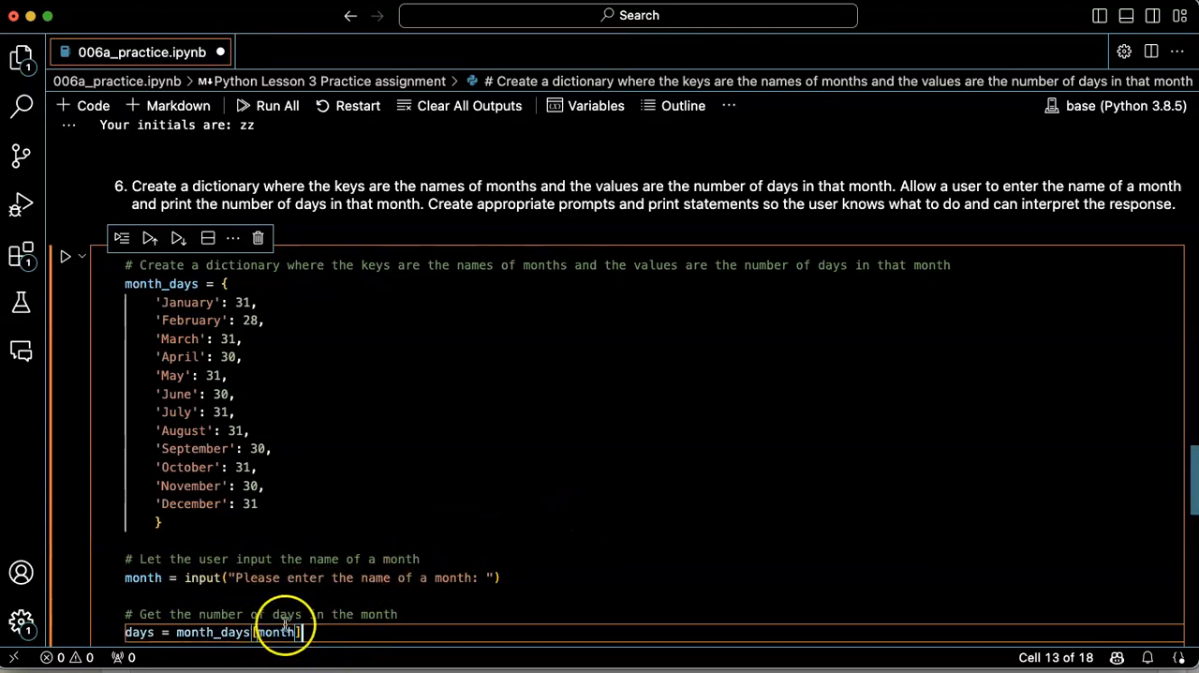
pyautogui.moveTo(277, 631)
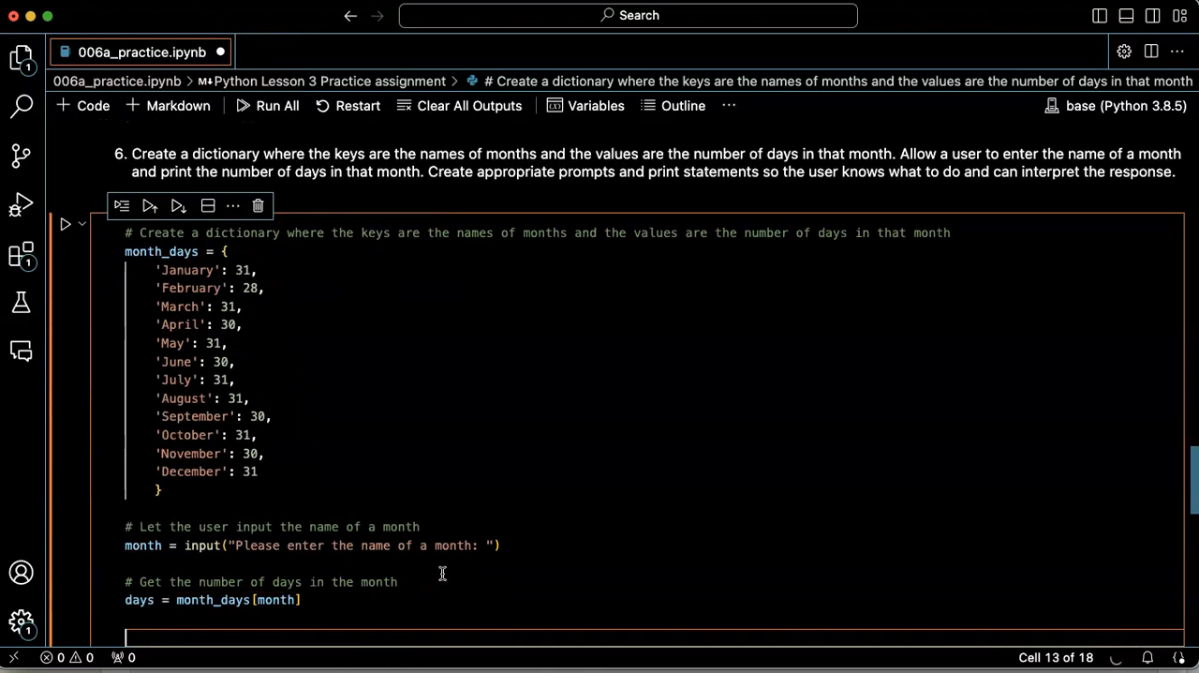
pyautogui.write('# Print the number of days in the month')
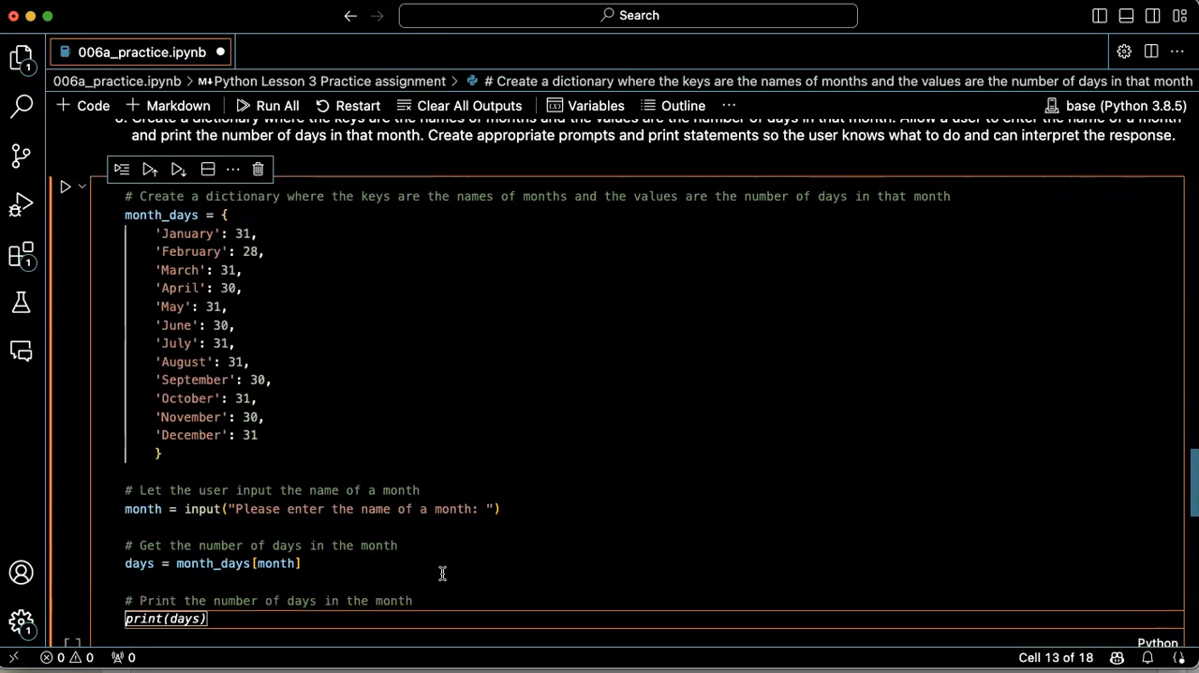
pyautogui.moveTo(480, 522)
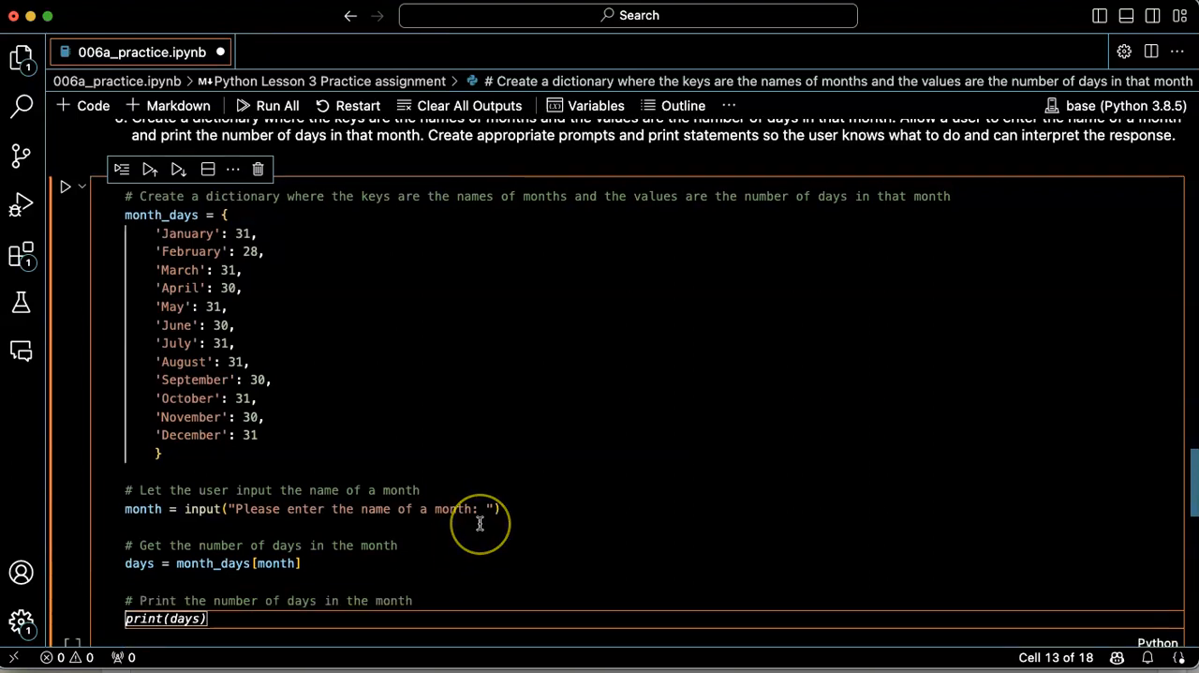
# - Scroll the cell to review the code while editing the print(days) line
pyautogui.scroll(3)
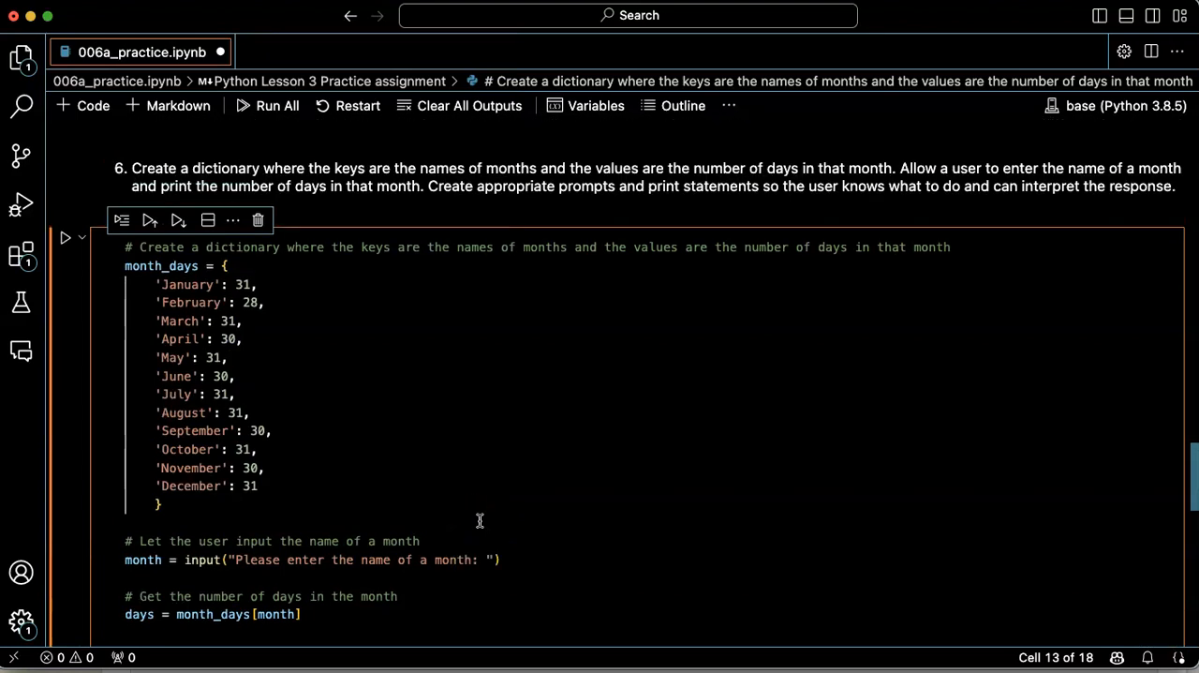
pyautogui.scroll(-3)
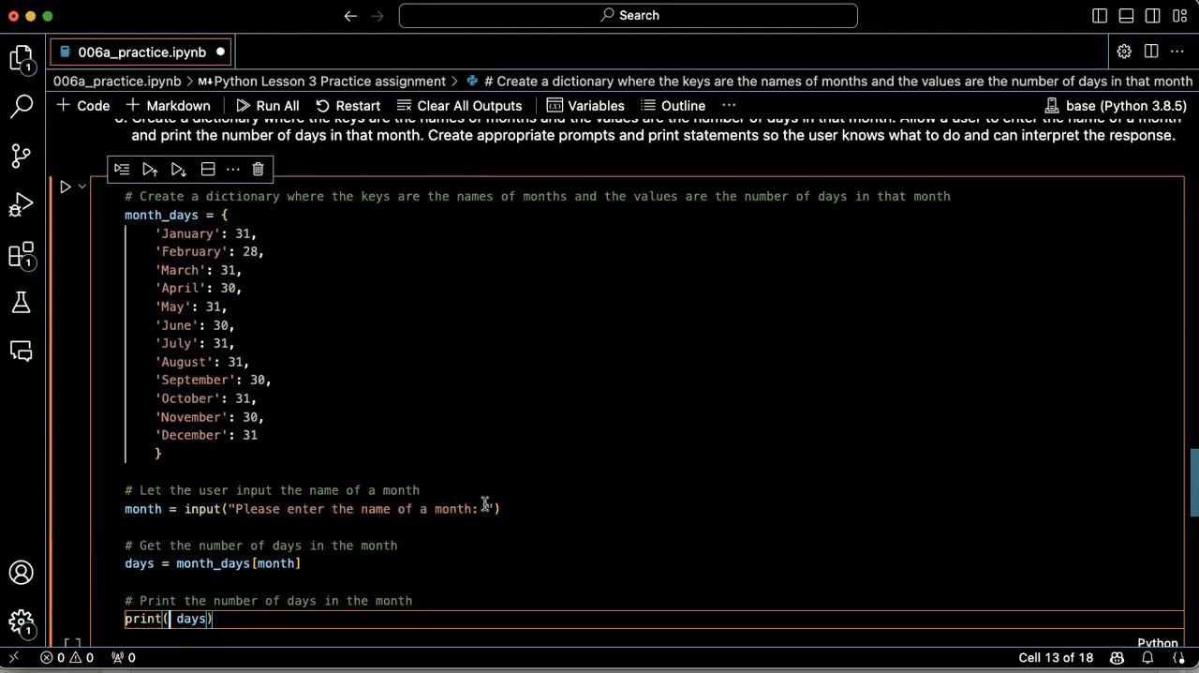
# - Change the print to print('The month of', month, 'has', days, 'days.')
pyautogui.write("'The mon")
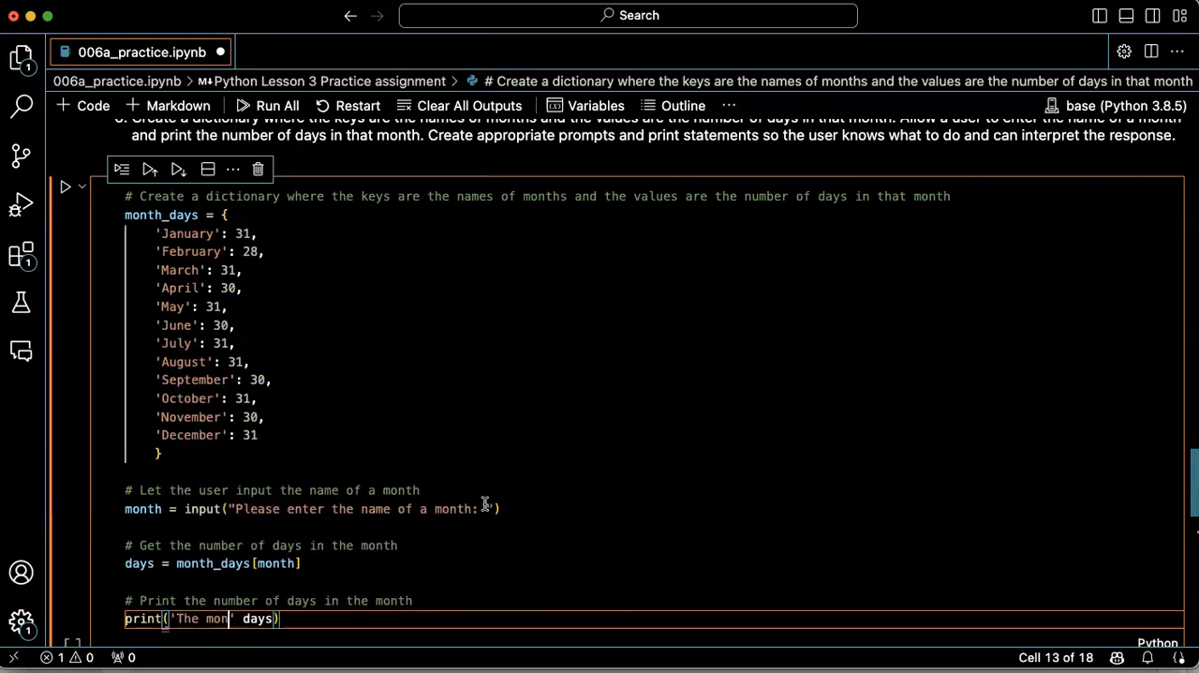
pyautogui.write('th')
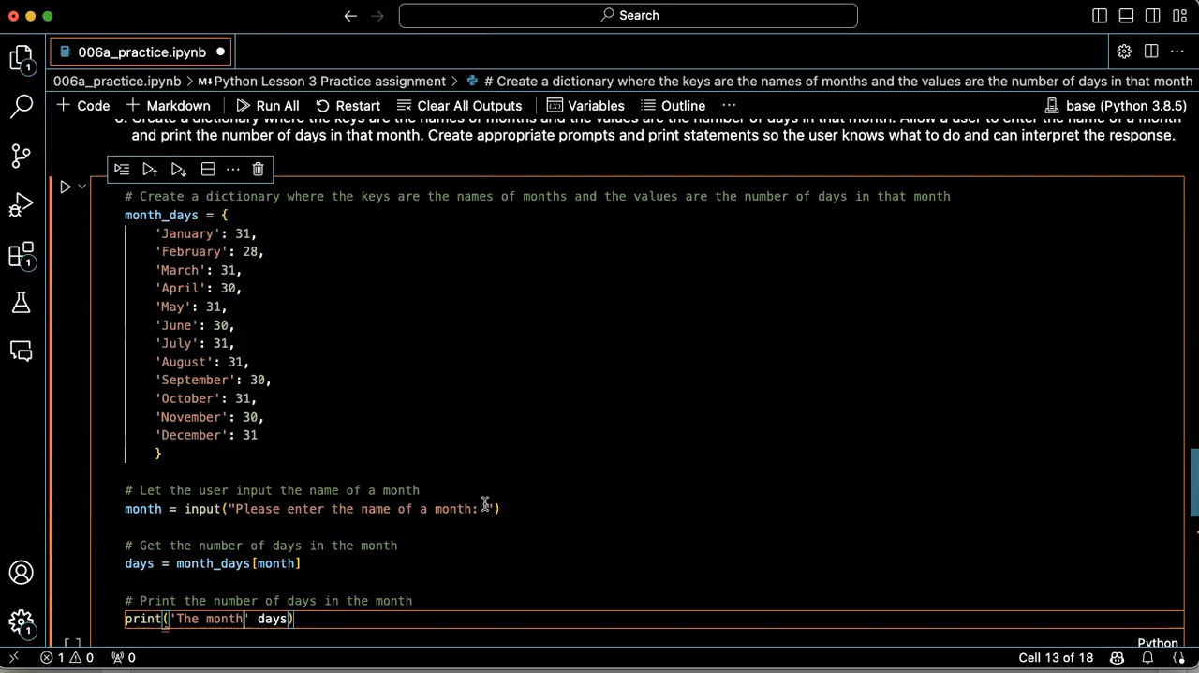
pyautogui.write("of'")
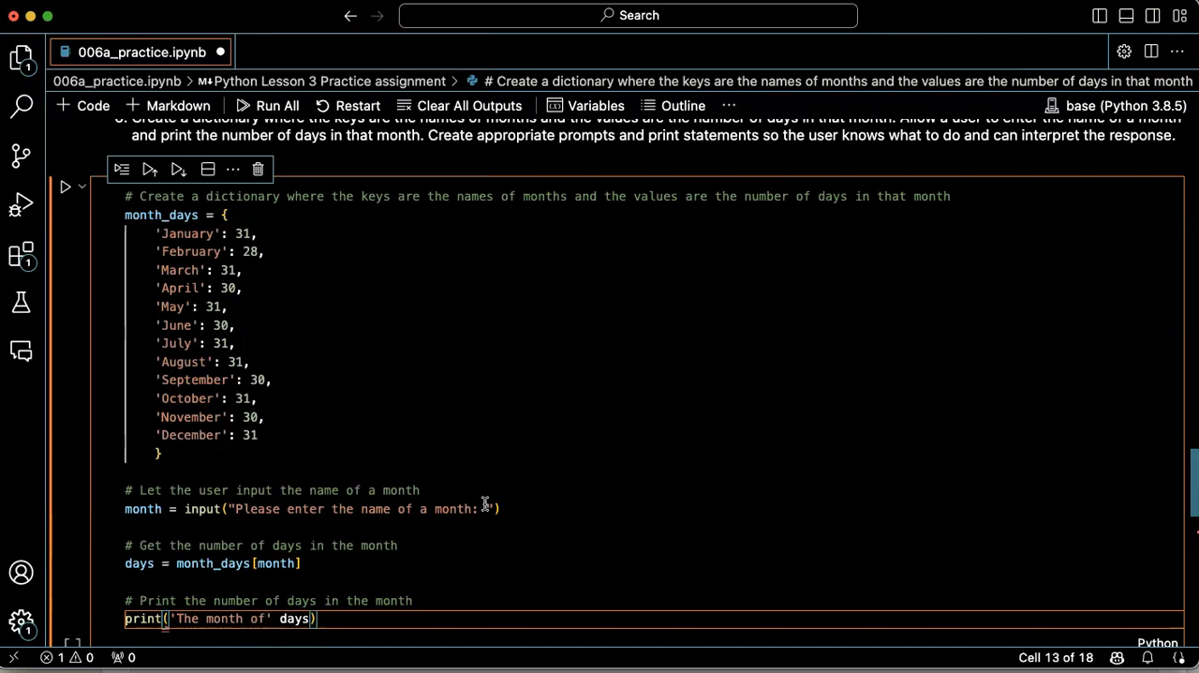
pyautogui.write(', month')
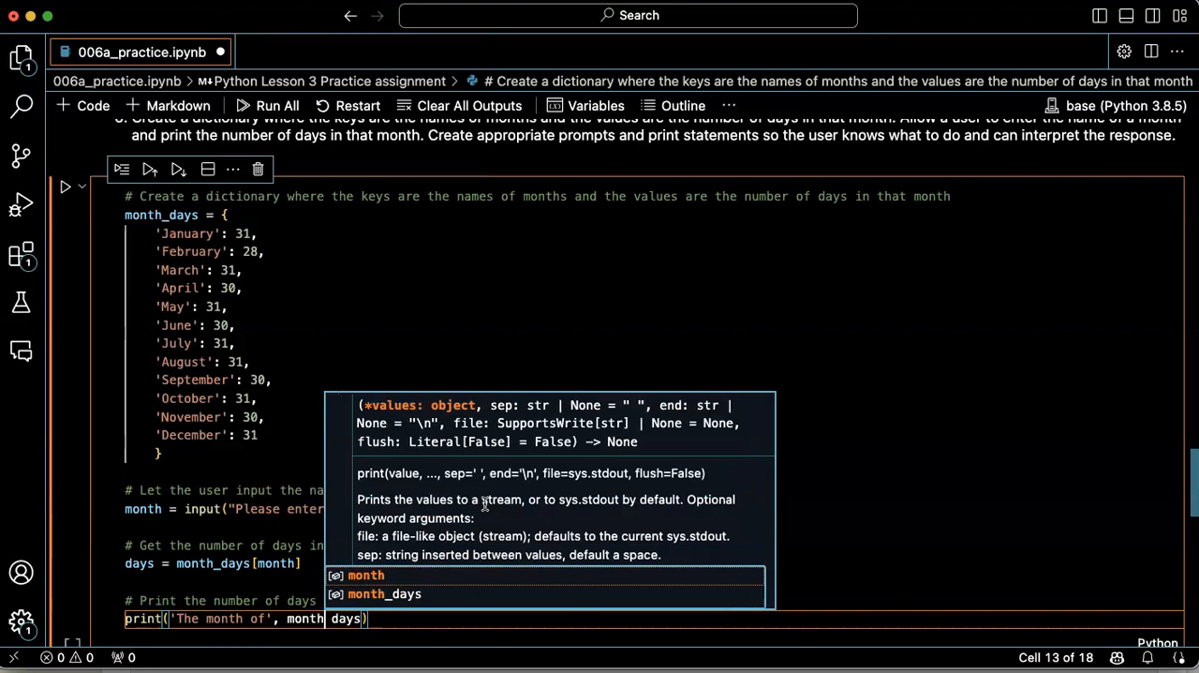
pyautogui.write(", 'has")
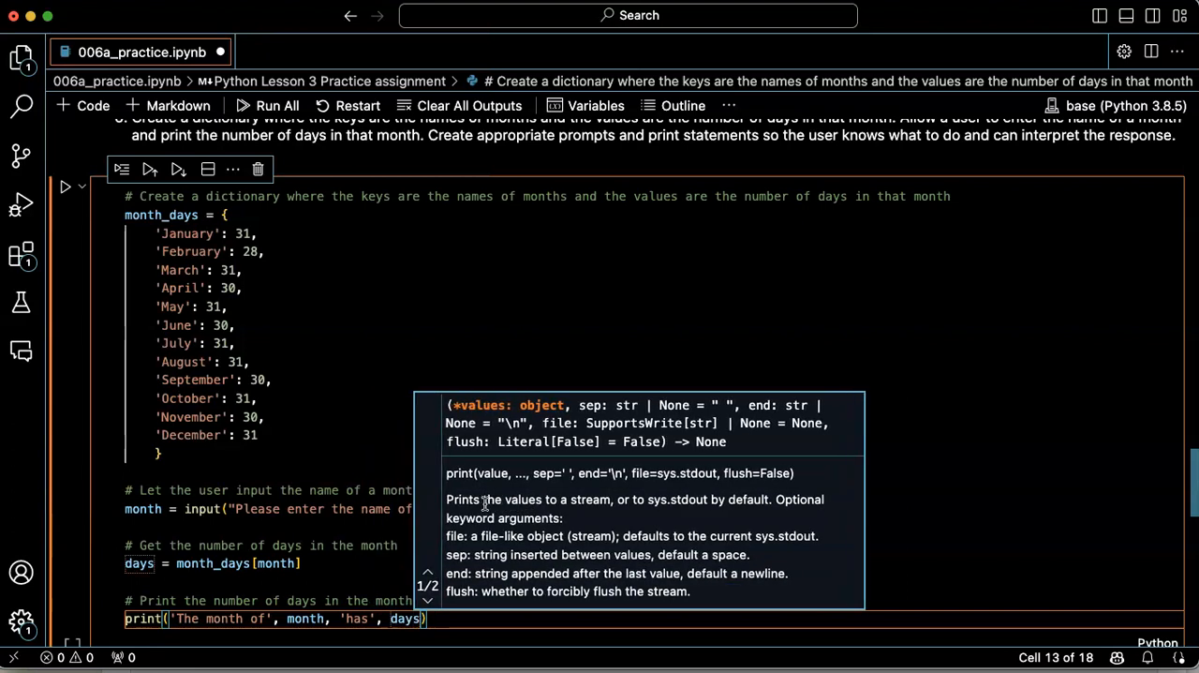
pyautogui.write(", 'days.")
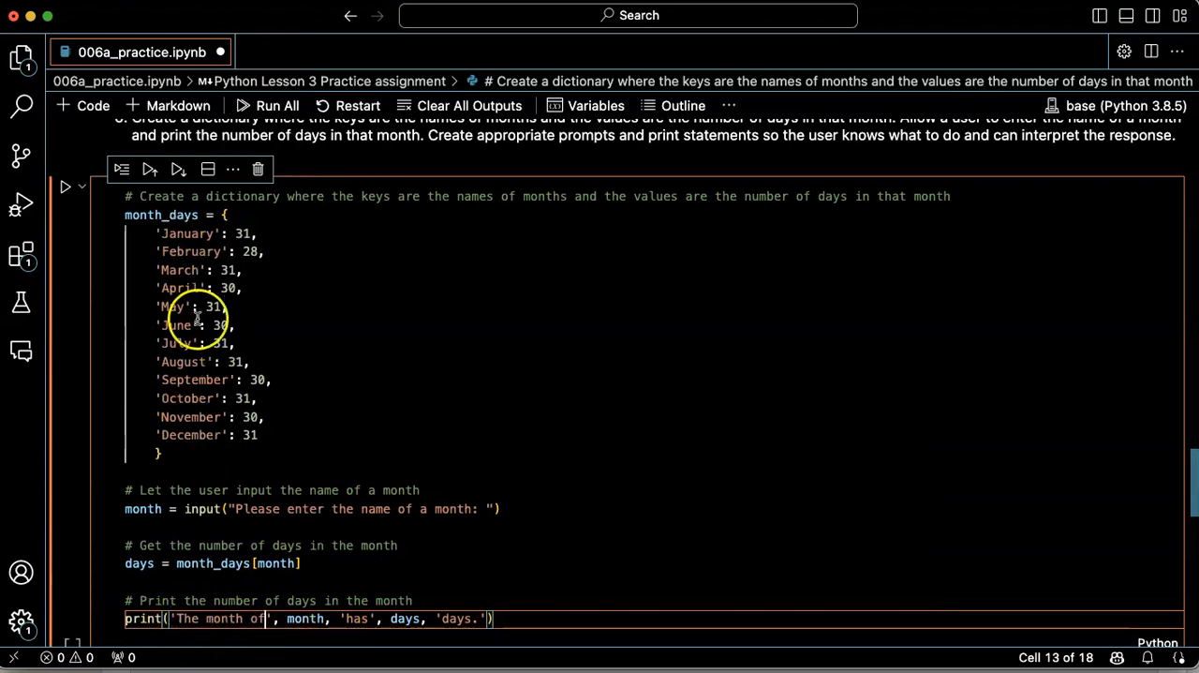
pyautogui.moveTo(372, 618)
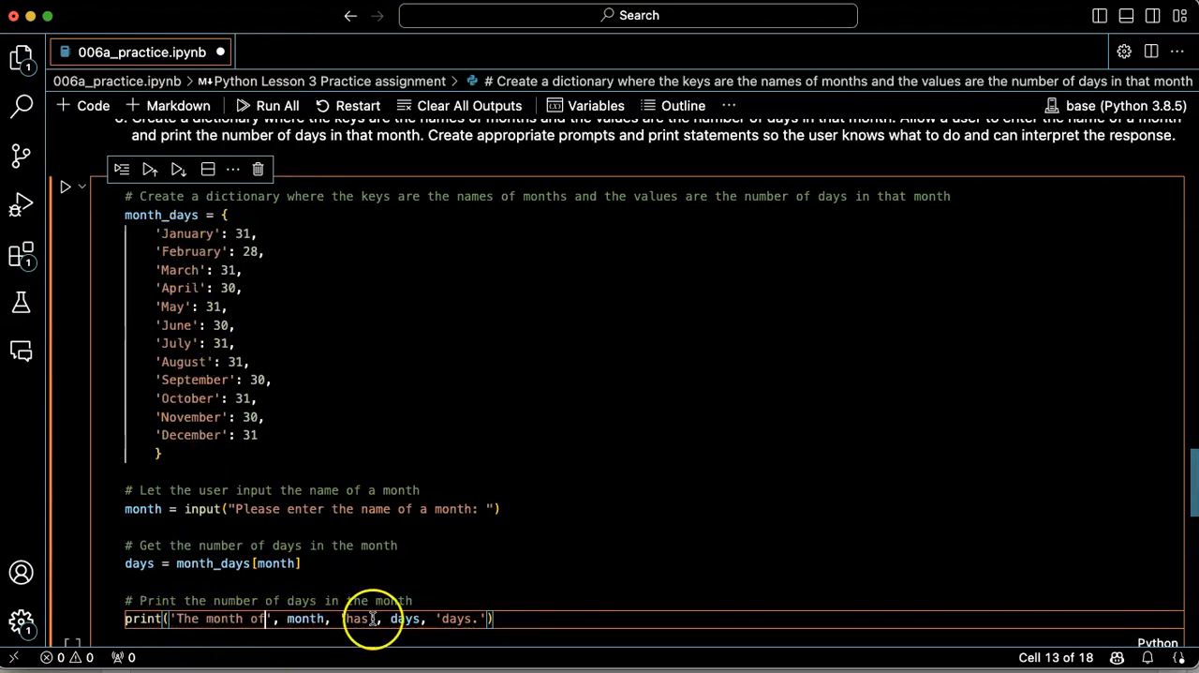
pyautogui.moveTo(494, 618)
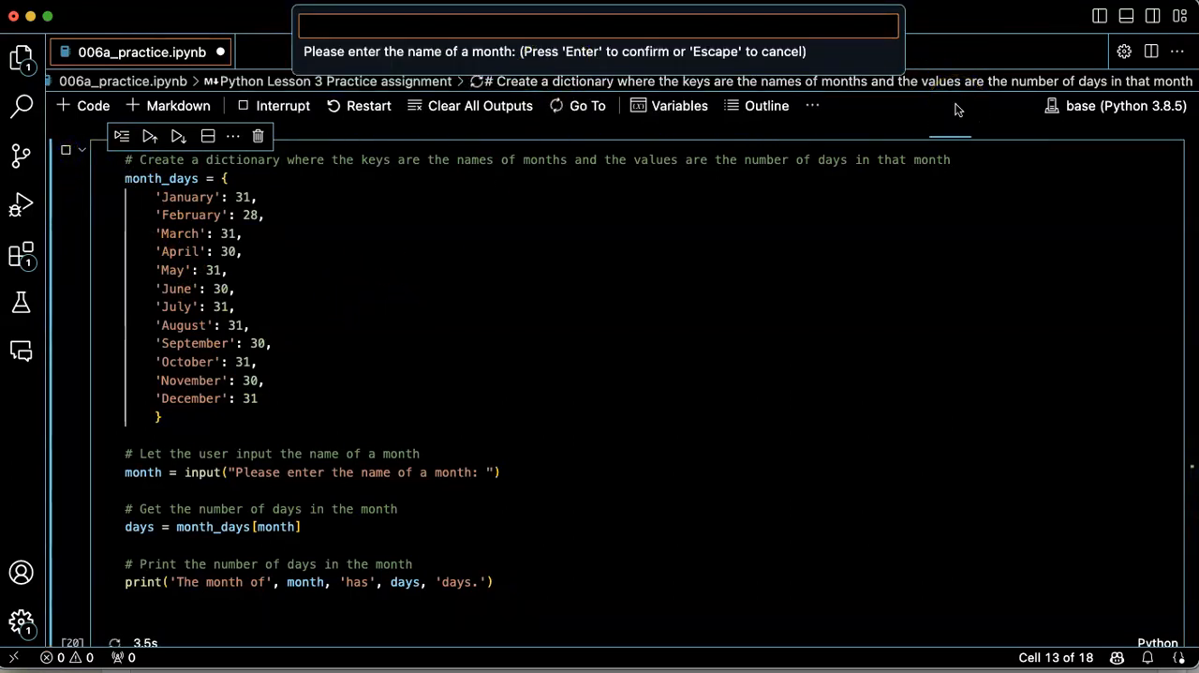
# - Run the cell and answer the month prompt with March
pyautogui.write('March')
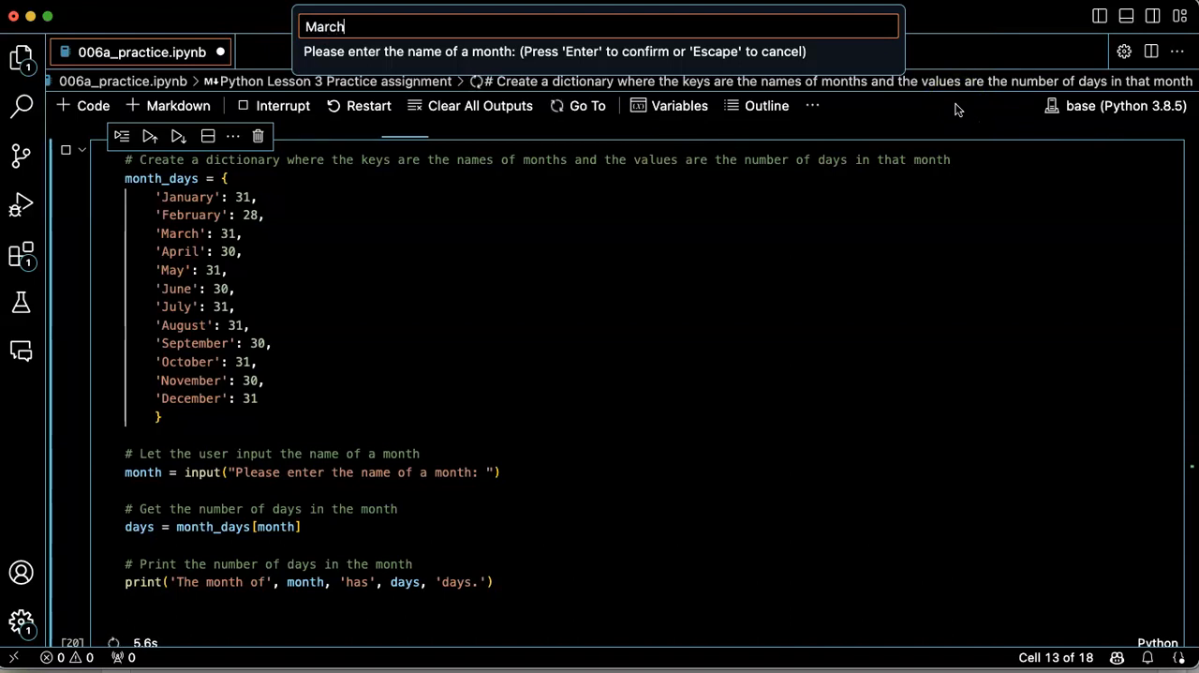
pyautogui.press('Return')
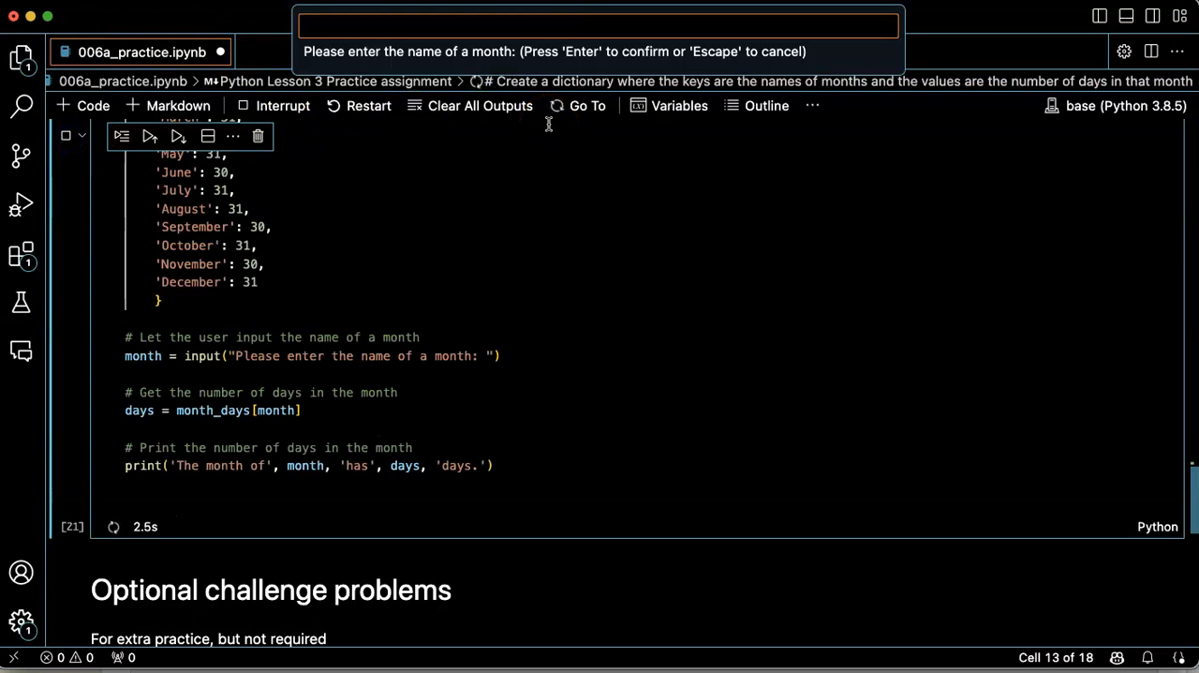
# - Answer the prompt with September, producing 'The month of September has 30 days.'
pyautogui.write('Septe')
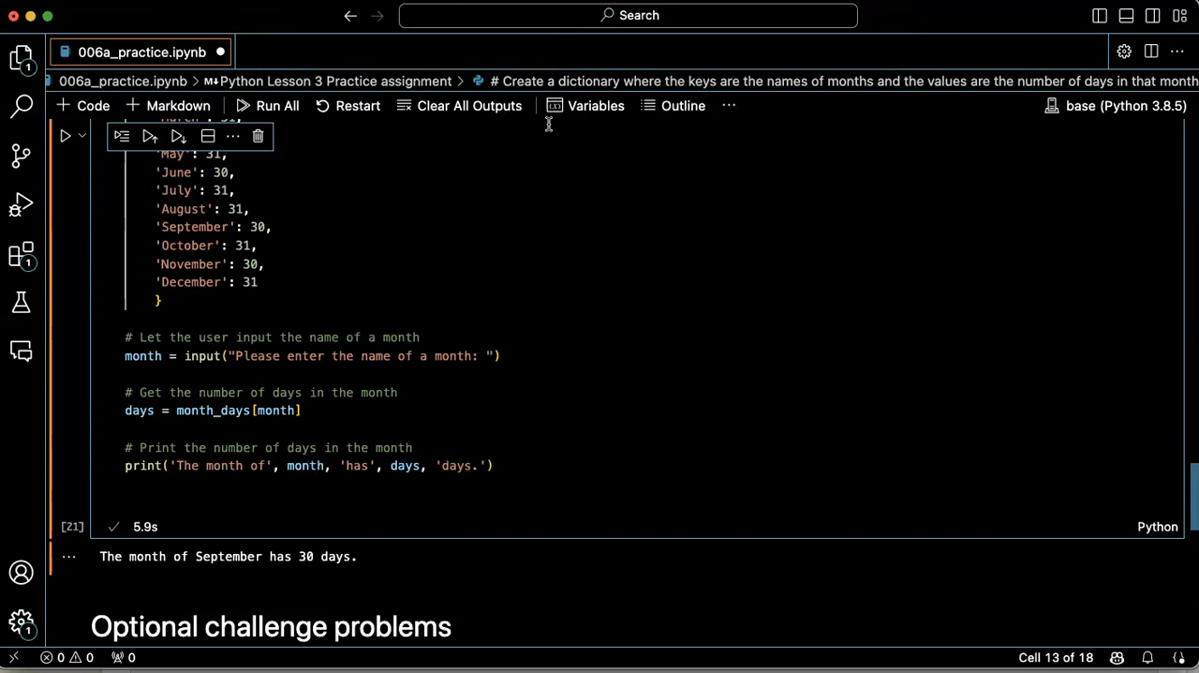
pyautogui.moveTo(293, 555)
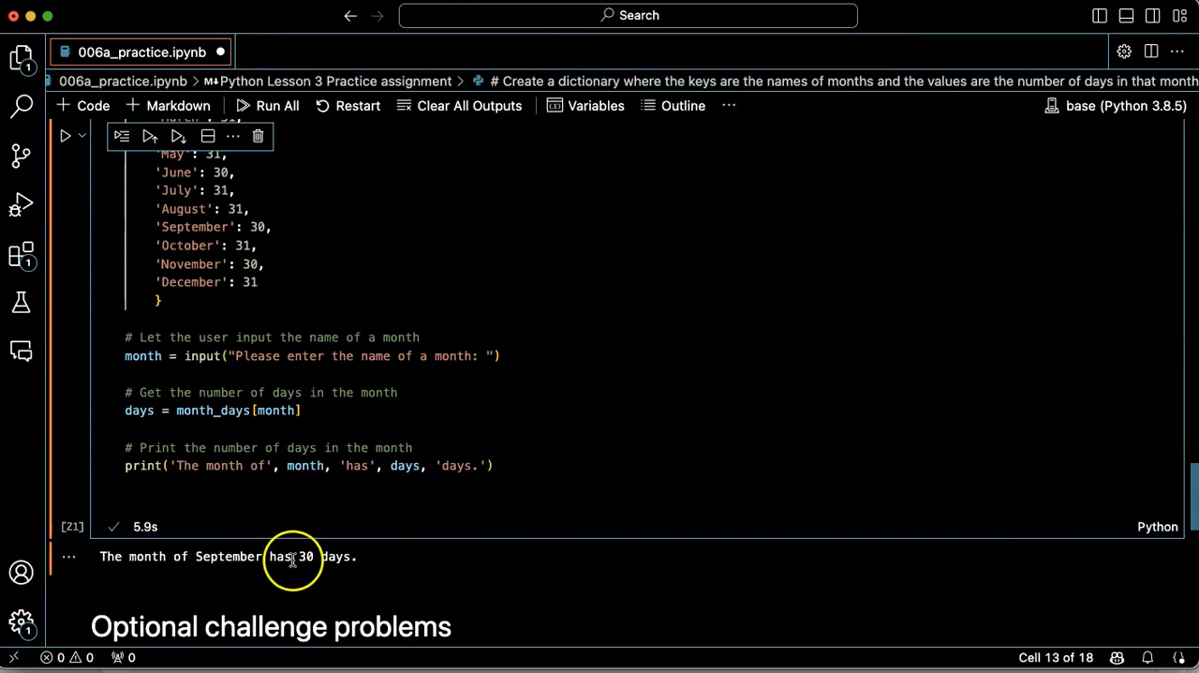
pyautogui.scroll(3)
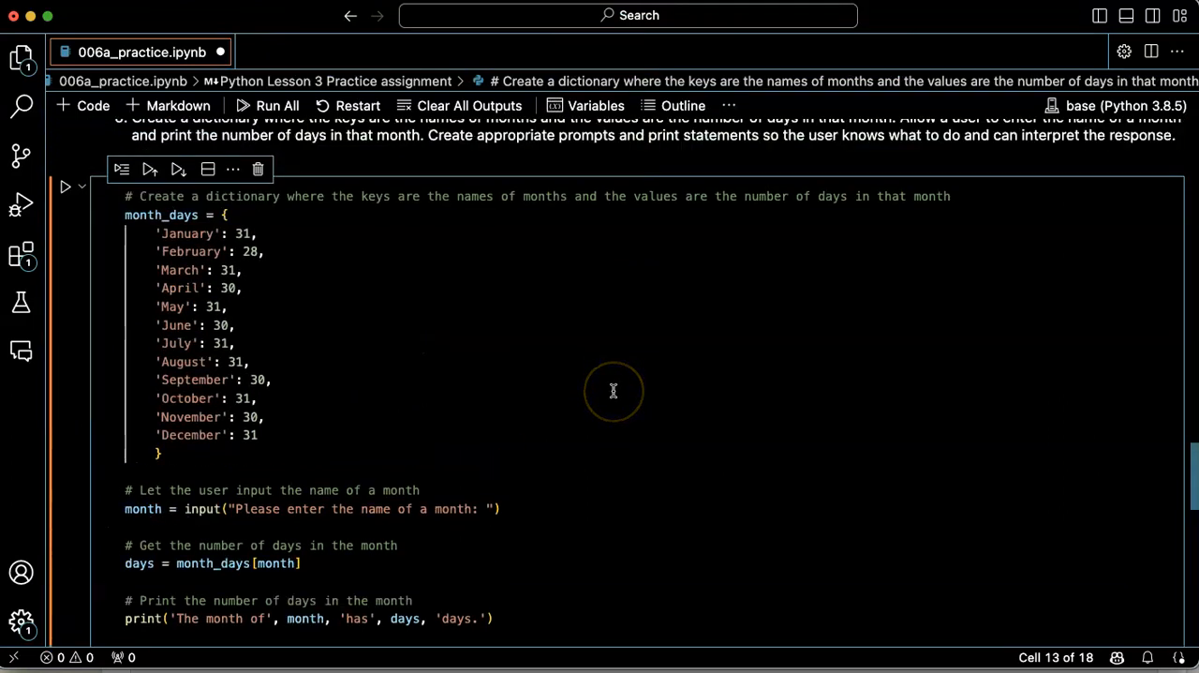